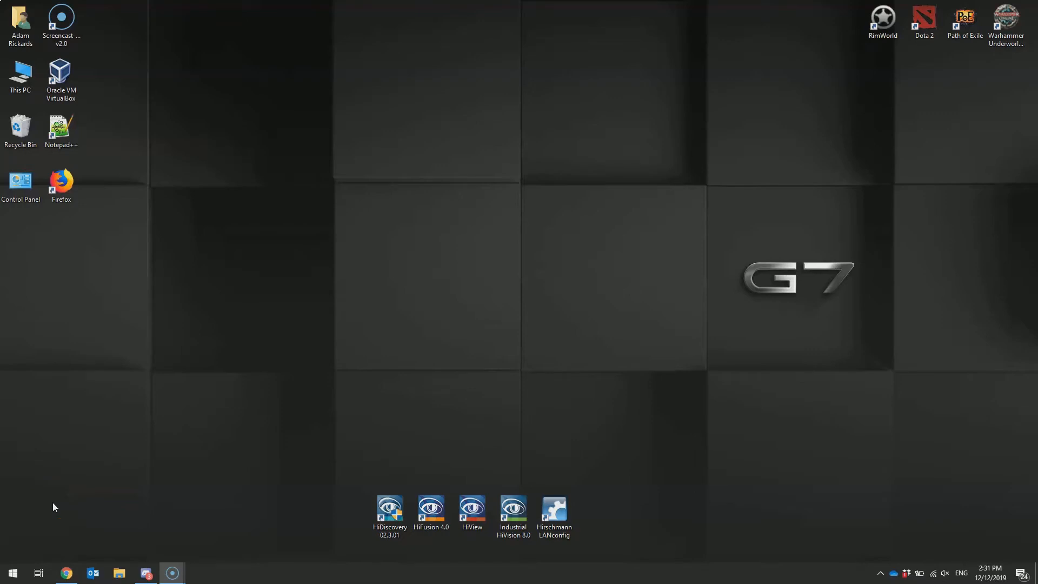
- Browse to the switch's BRS (D:) drive and select its README file
left_click(119, 573)
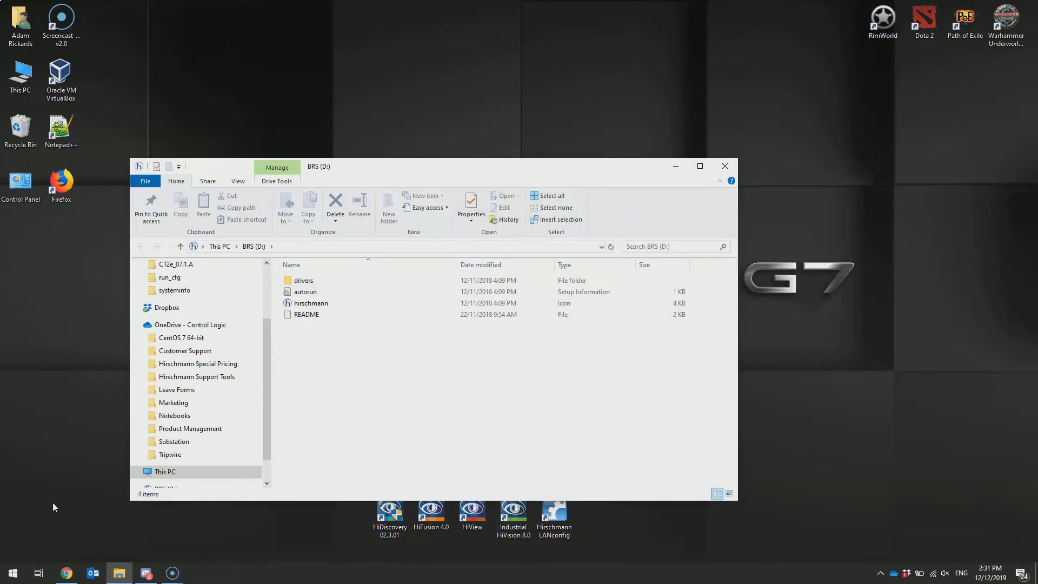
left_click(306, 314)
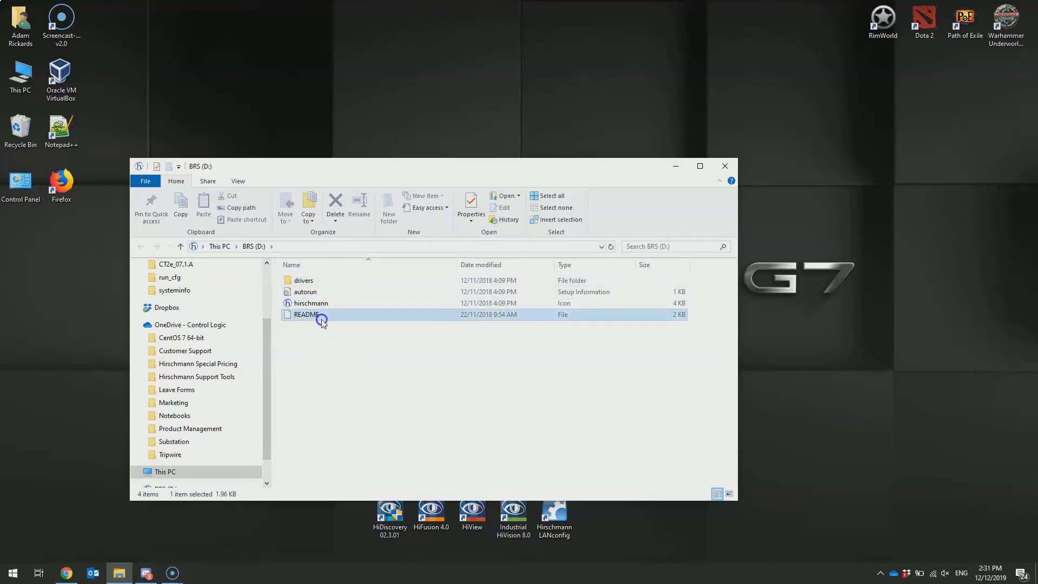
mouse_move(302, 351)
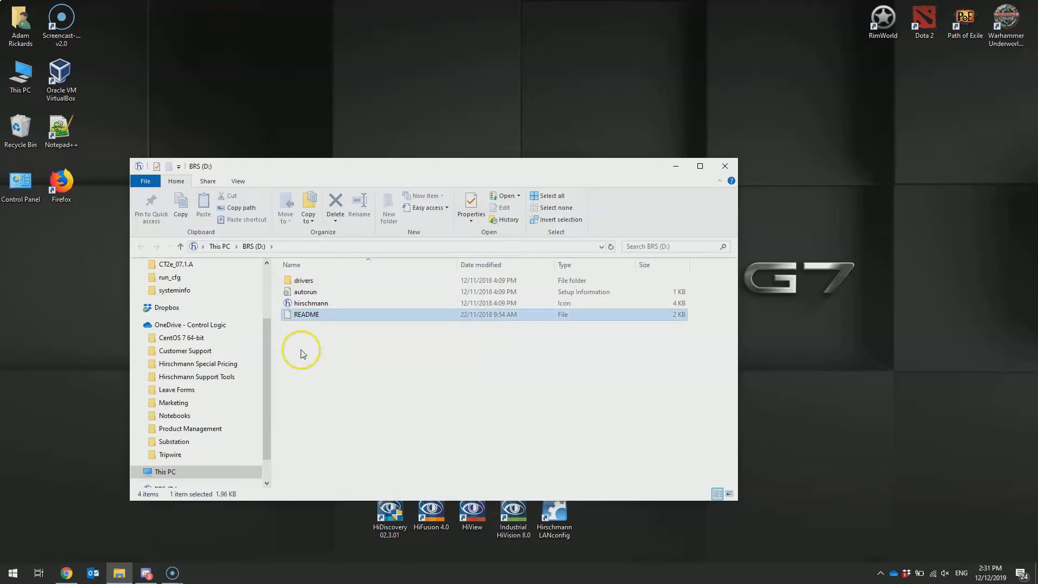
double_click(306, 314)
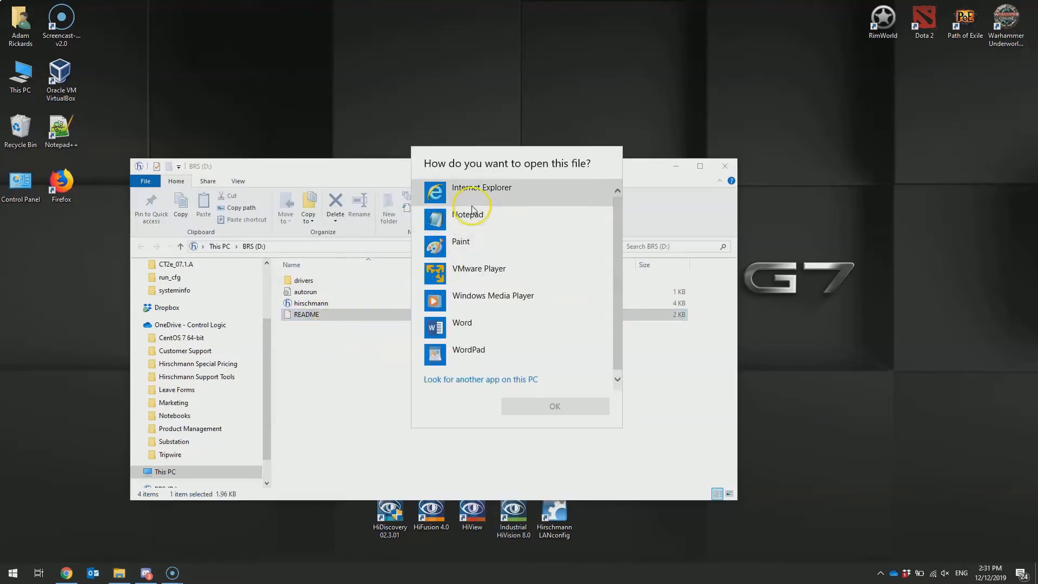
left_click(467, 214)
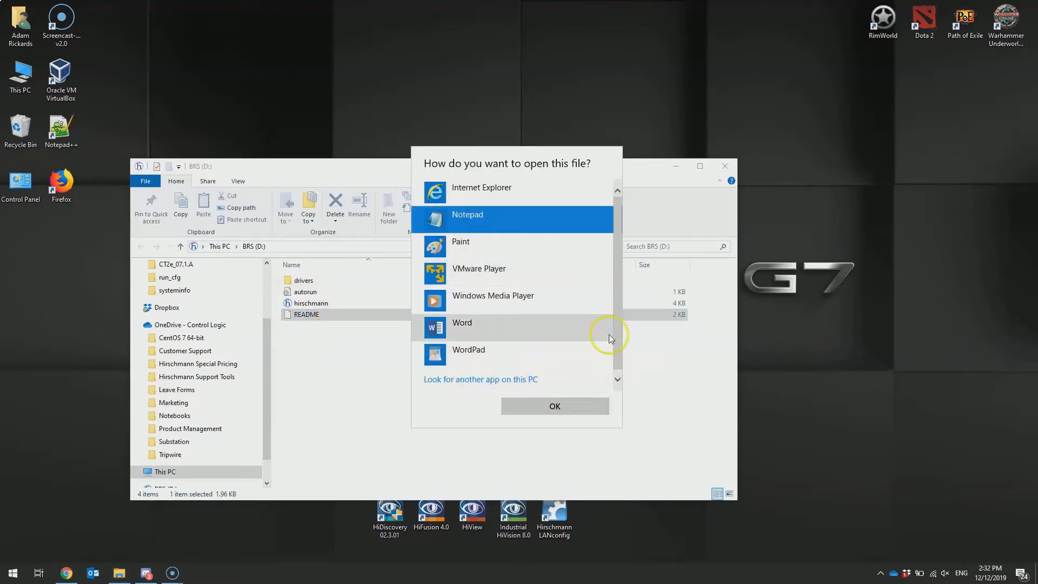
left_click(554, 405)
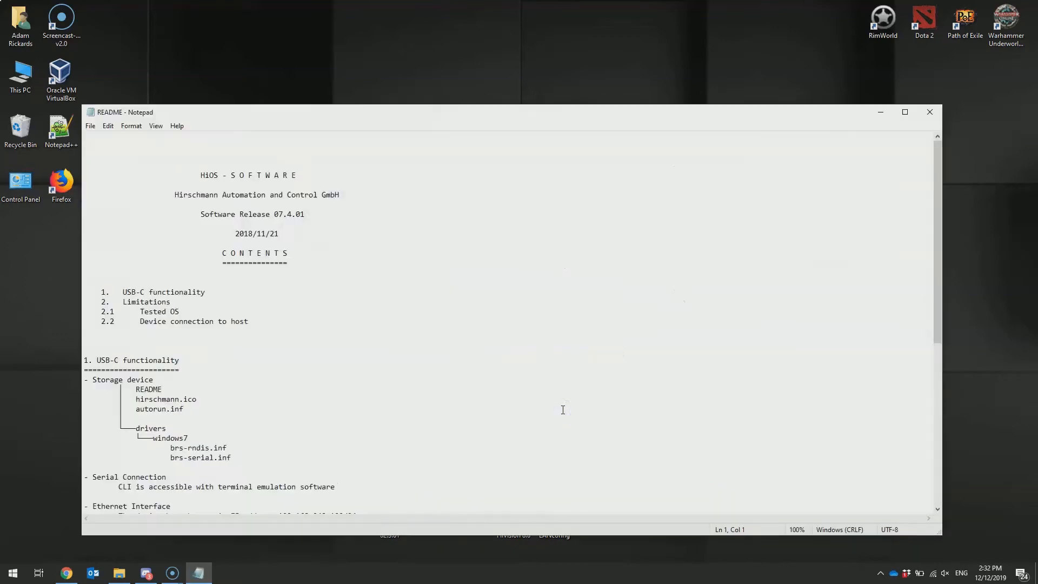
scroll("down", 3)
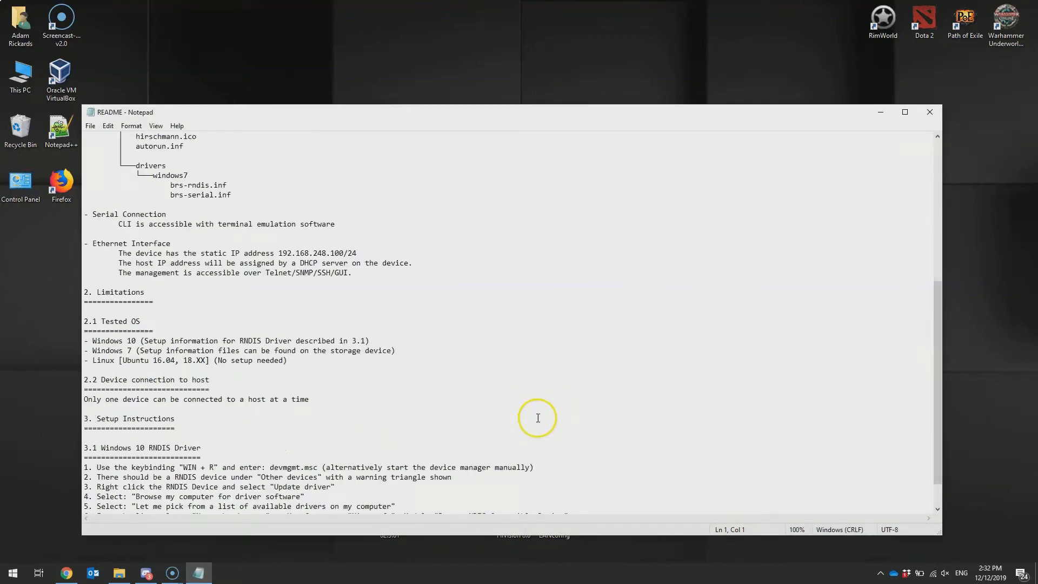
scroll("down", 3)
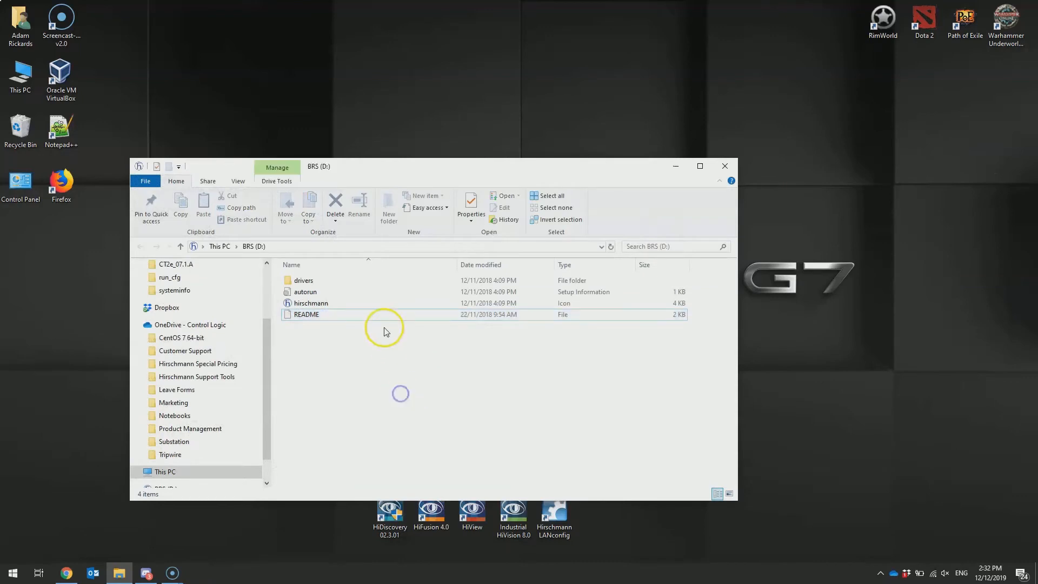
- Read the README in Notepad down to its section 3.1 Windows 10 RNDIS driver steps
double_click(306, 314)
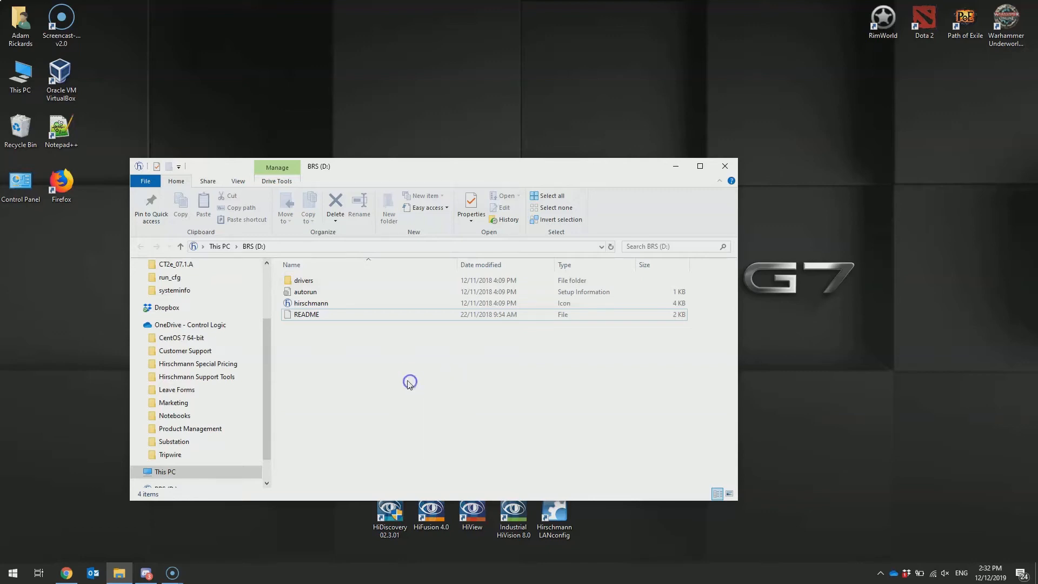
mouse_move(381, 358)
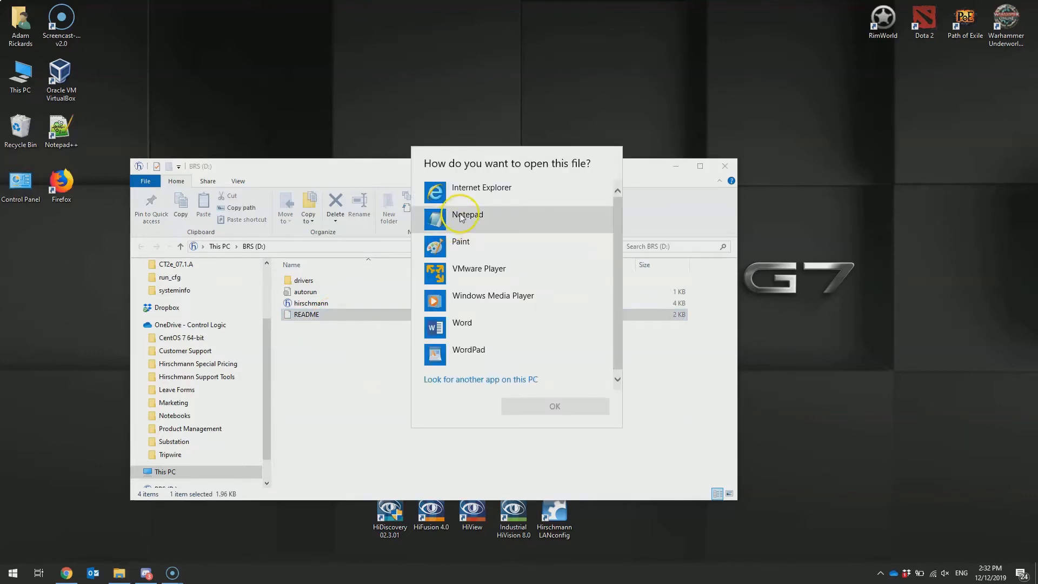
double_click(467, 215)
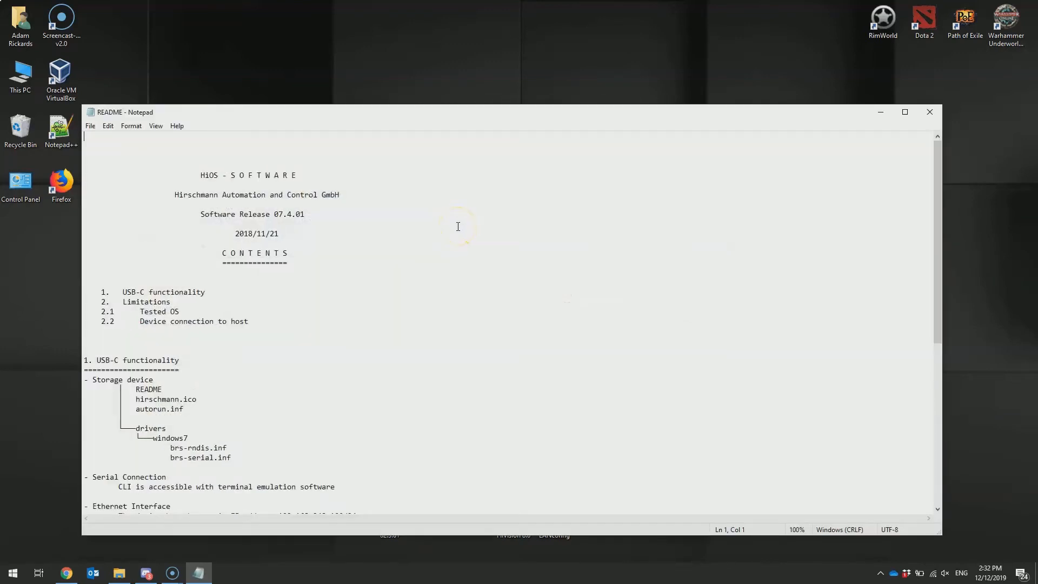
scroll("down", 3)
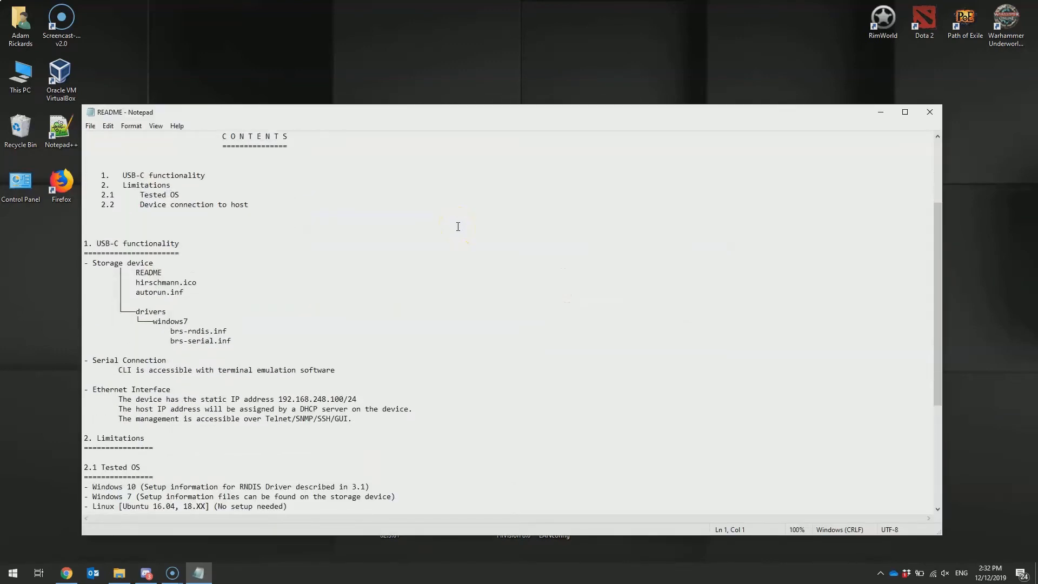
scroll("down", 3)
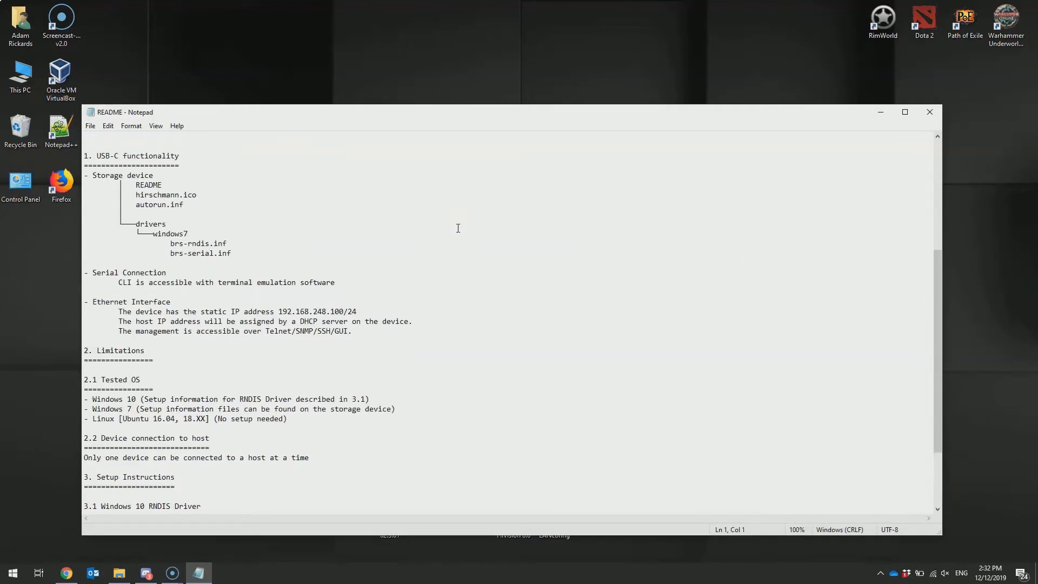
scroll("down", 3)
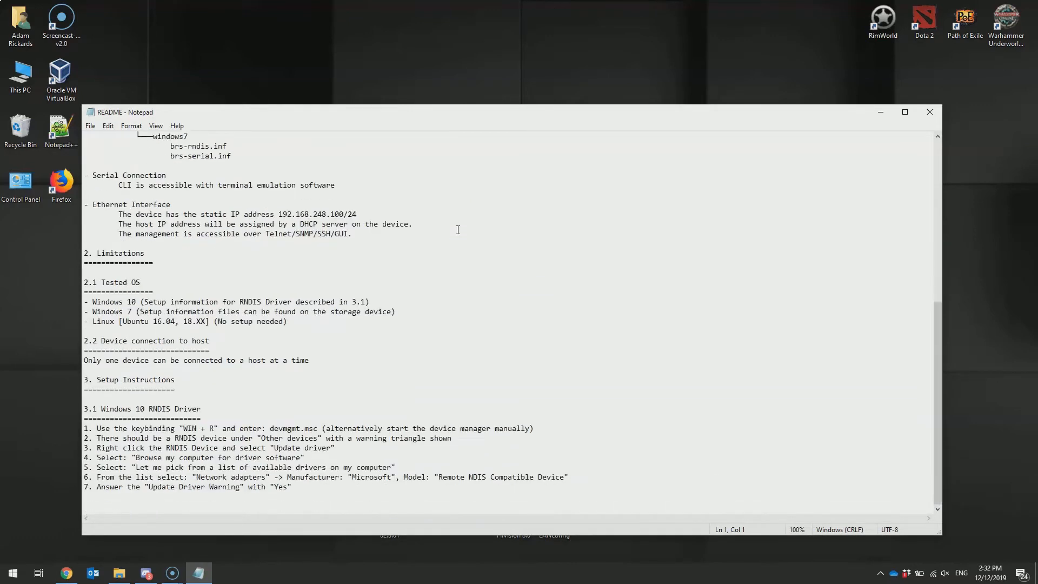
- Launch Device Manager via devmgmt.msc and start a driver update for the RNDIS device
type("devmg")
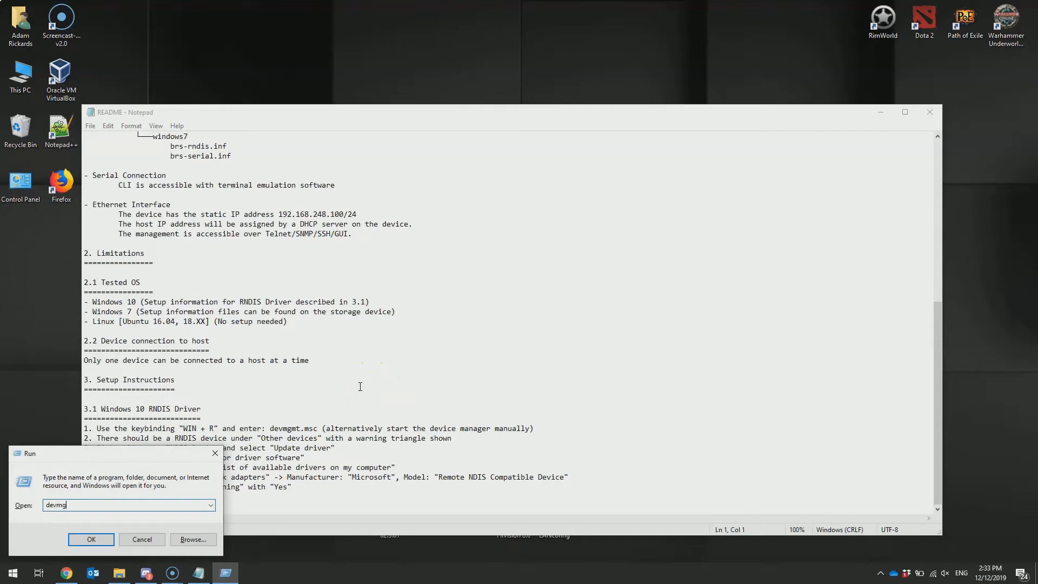
left_click(91, 539)
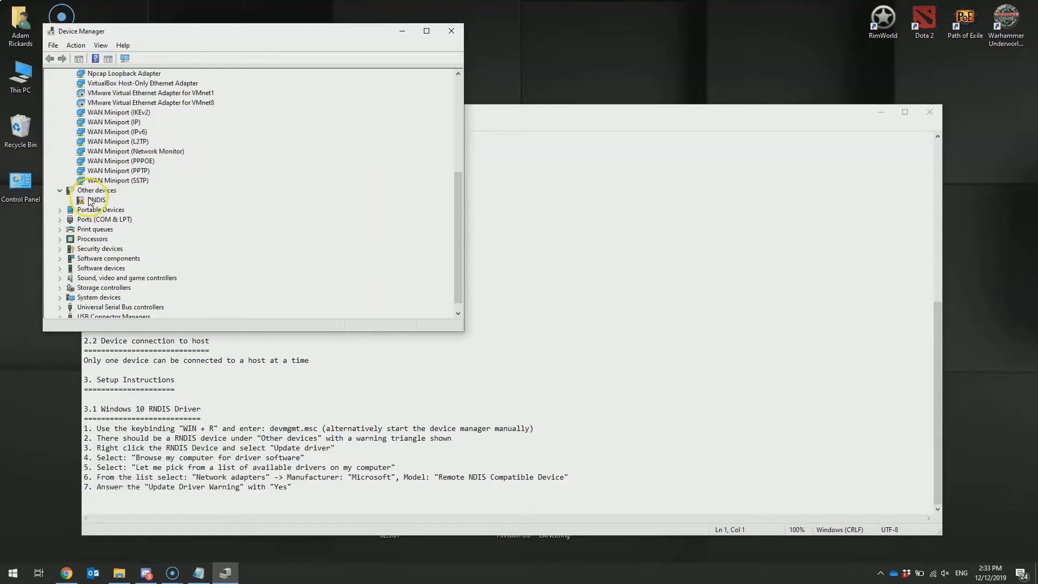
left_click(96, 199)
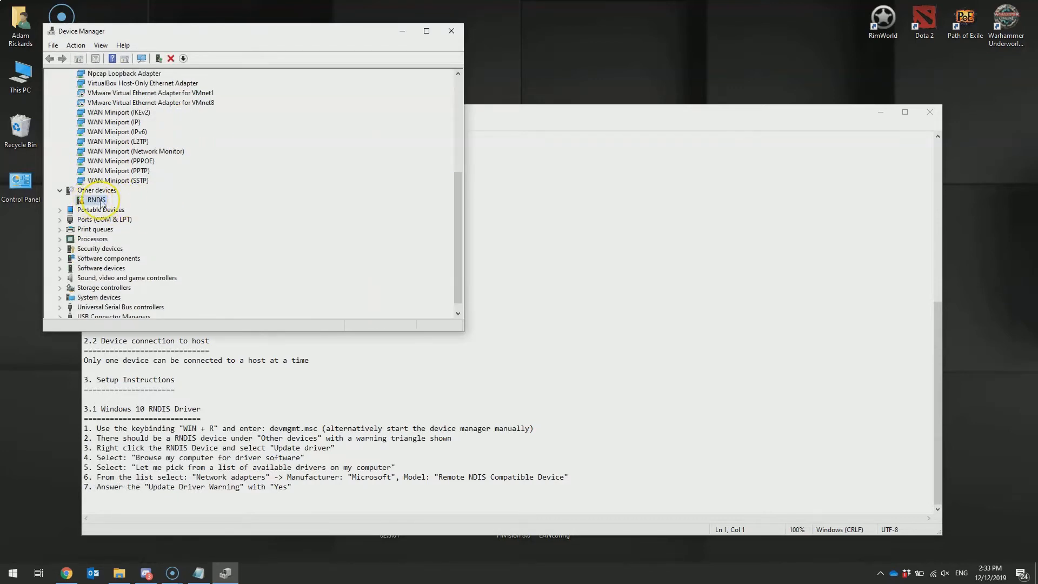
left_click(96, 200)
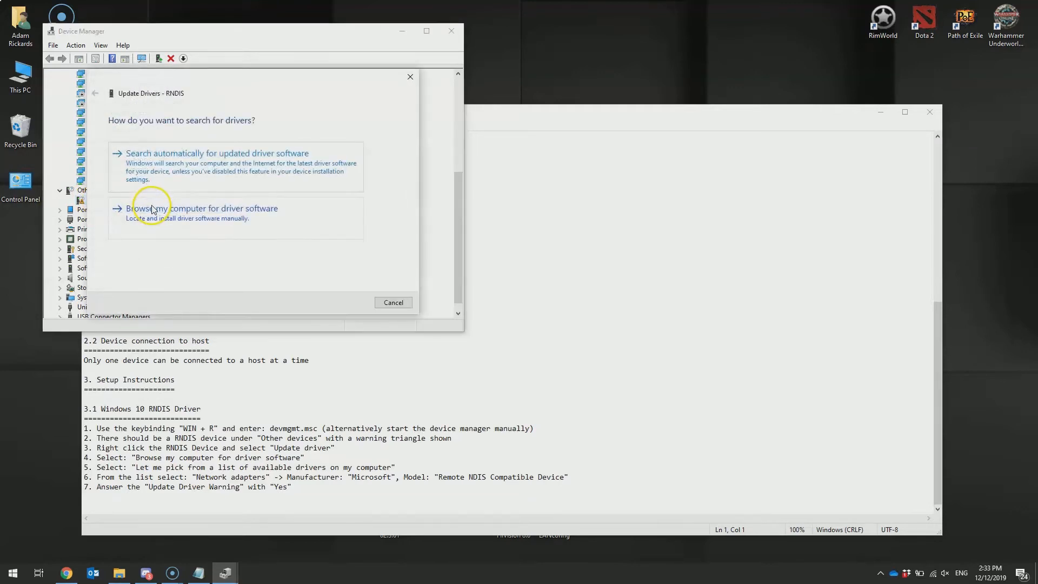
- Manually choose Microsoft's Remote NDIS Compatible Device driver from the list and continue
left_click(203, 207)
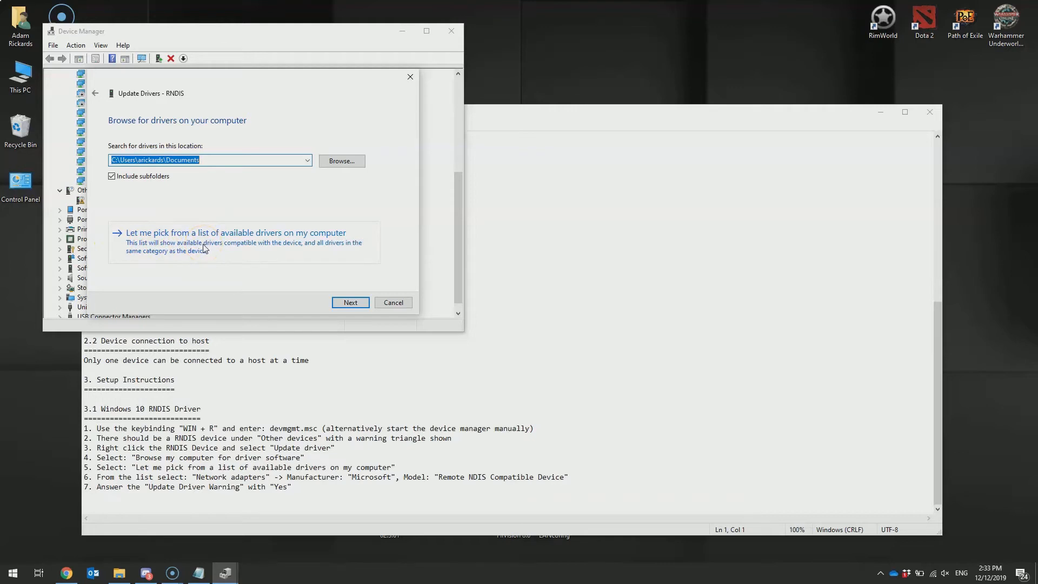
left_click(235, 233)
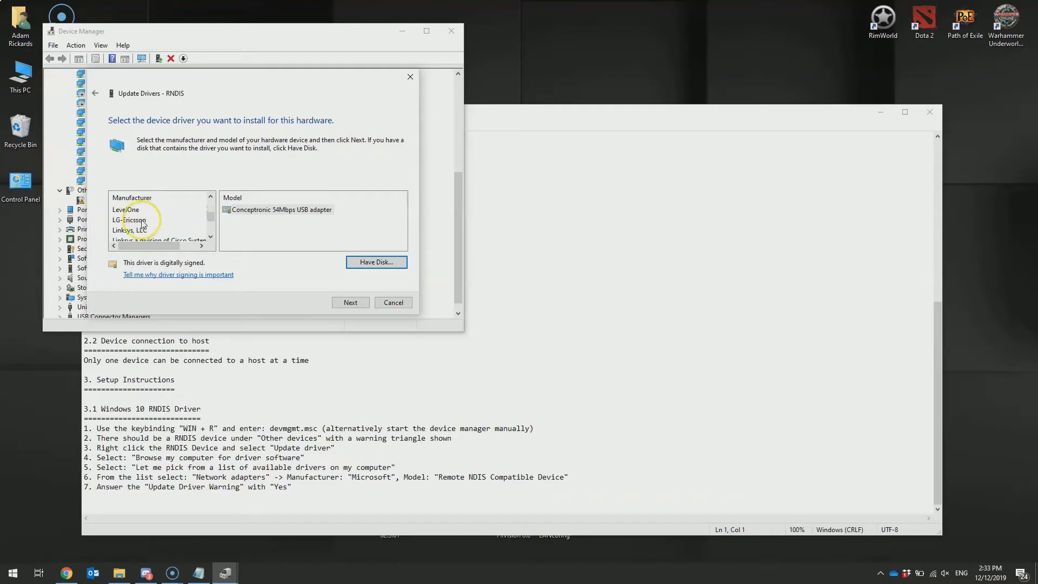
left_click(129, 219)
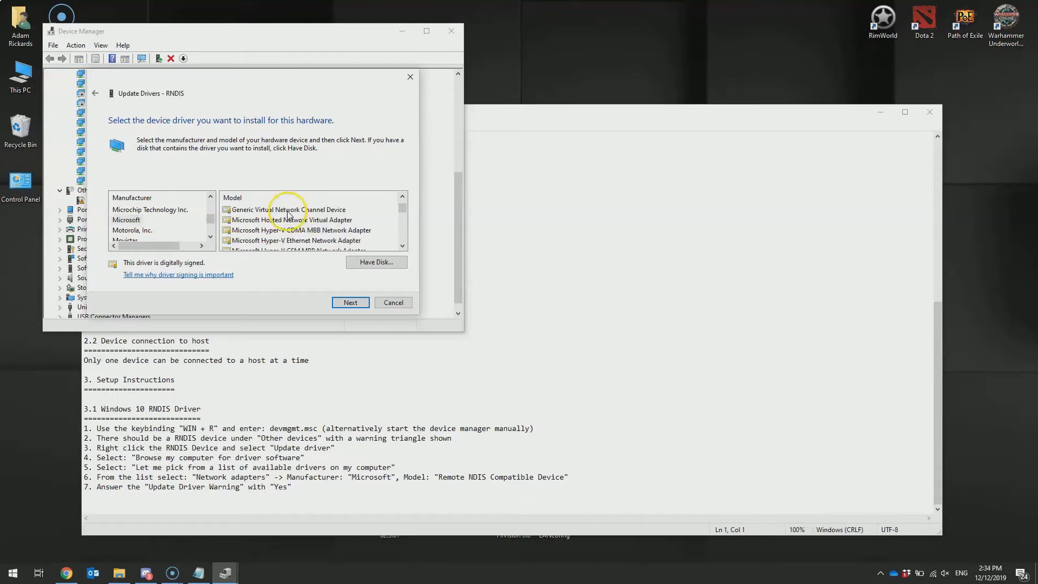
scroll("down", 3)
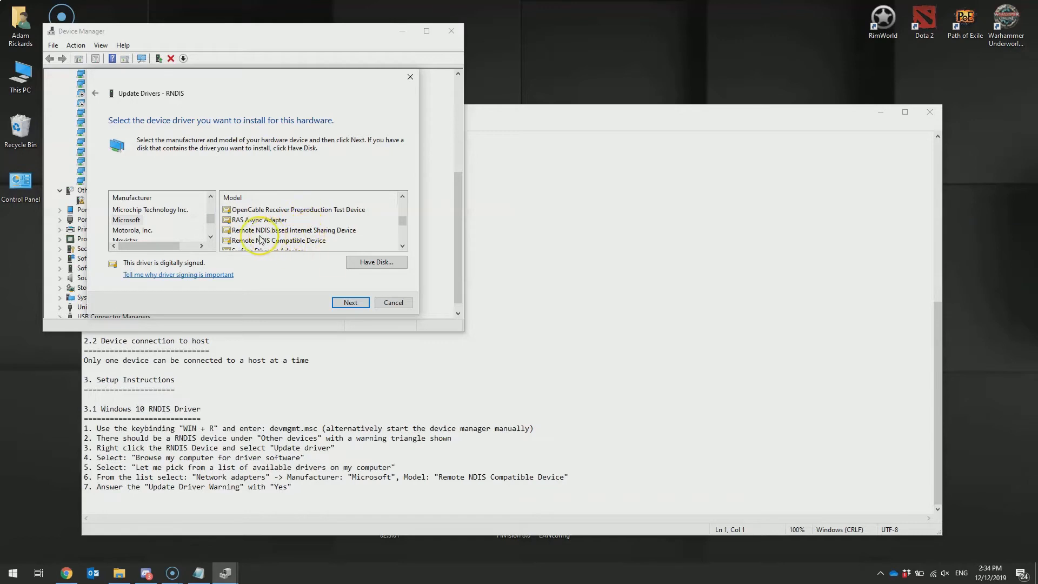
left_click(279, 240)
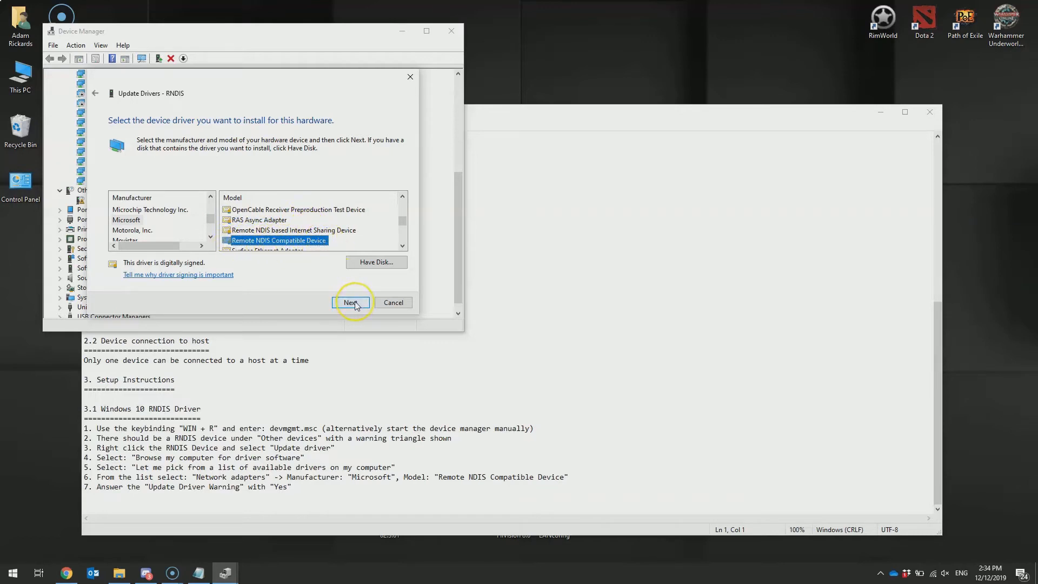
left_click(351, 303)
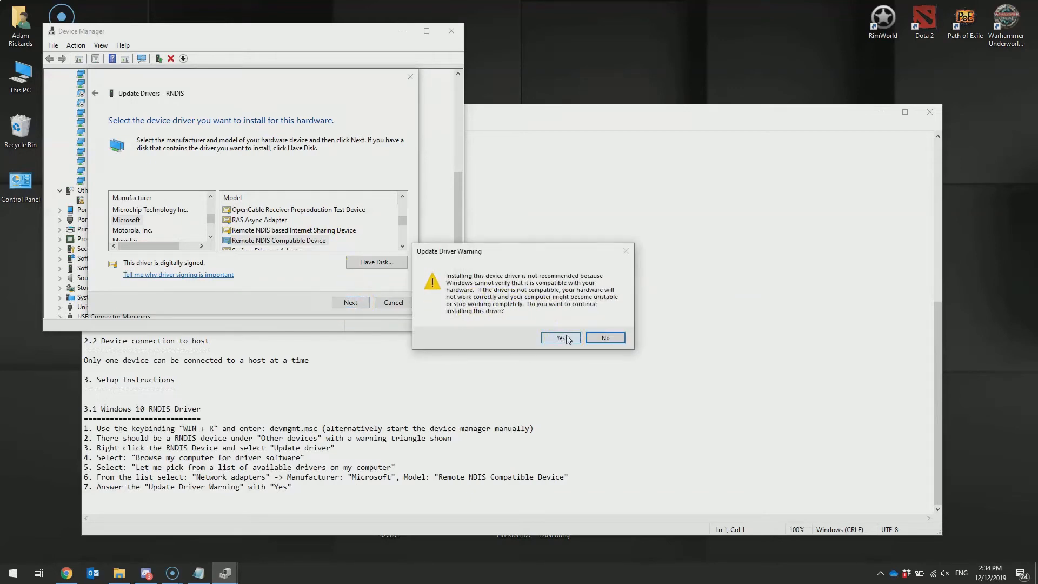
- Confirm the unverified install and verify Remote NDIS Compatible Device #2 under Network adapters
left_click(559, 338)
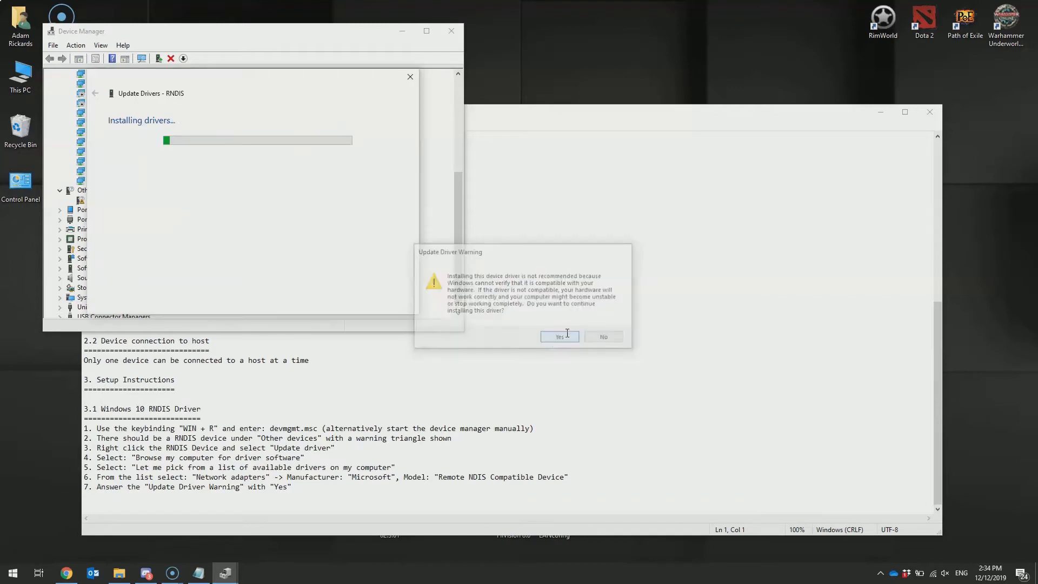
left_click(558, 337)
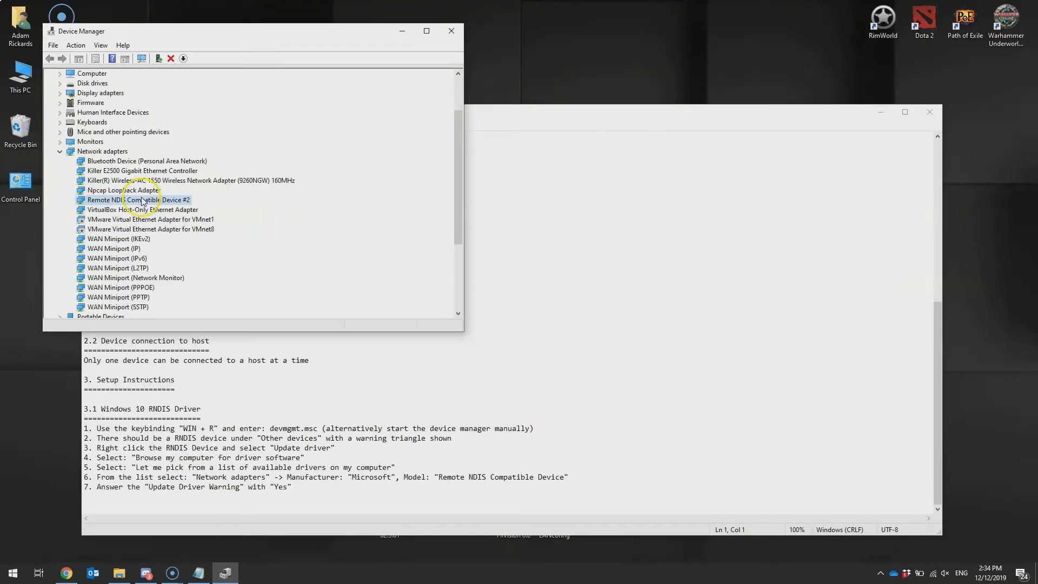
left_click(137, 199)
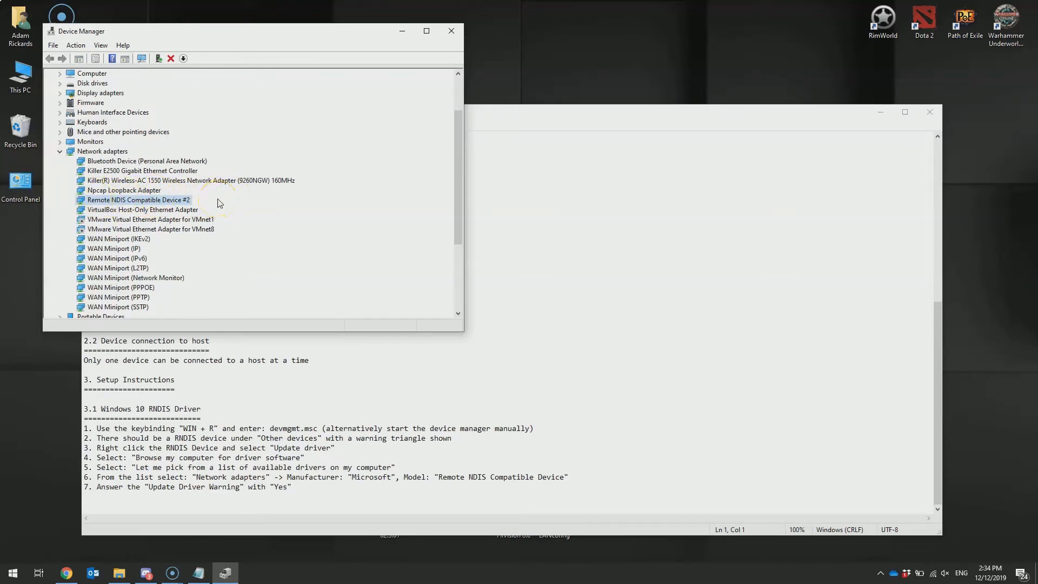
left_click(61, 152)
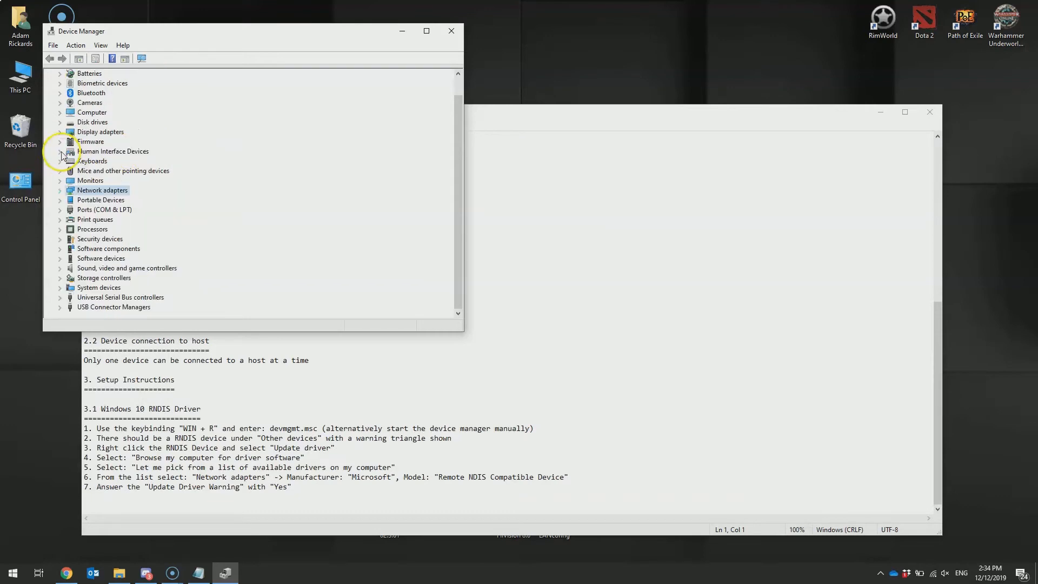
left_click(468, 350)
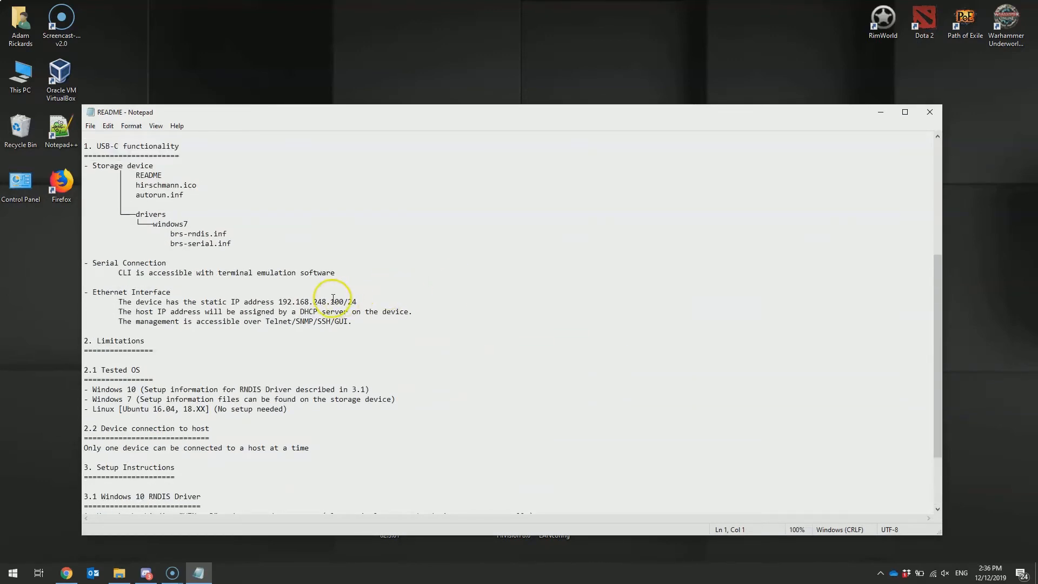
mouse_move(347, 284)
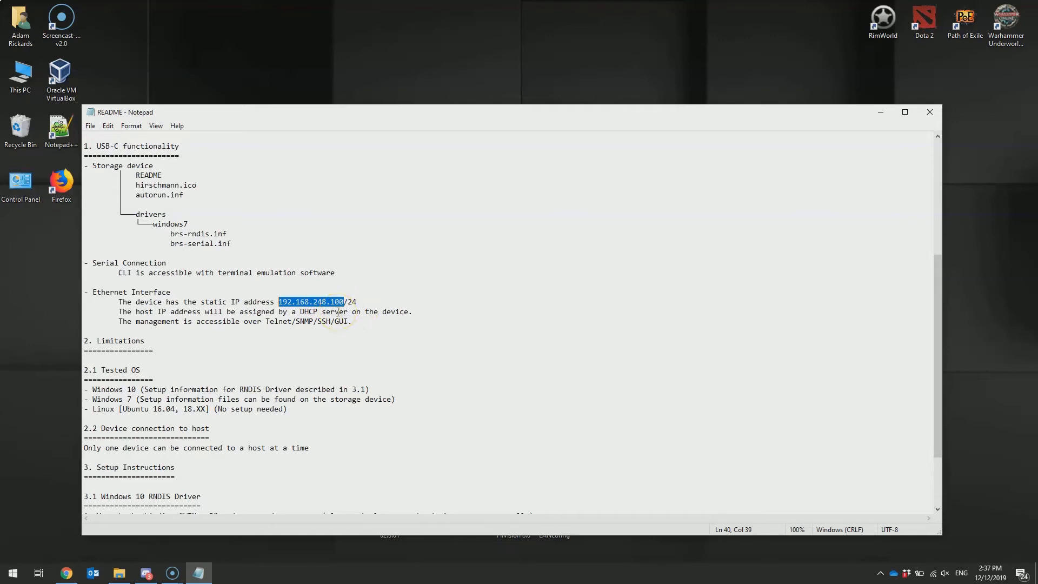
mouse_move(66, 572)
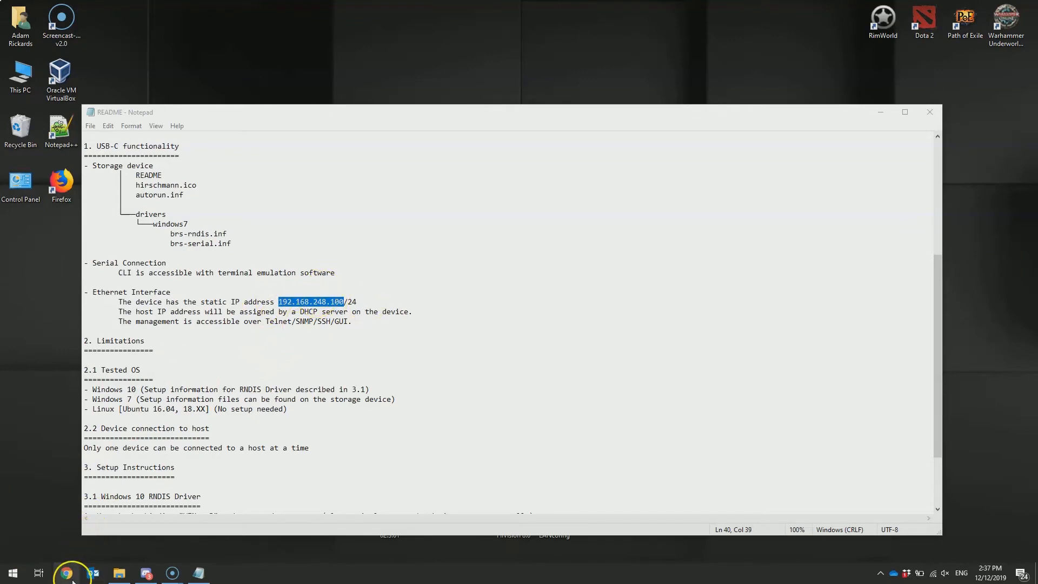
- Browse to 192.168.248.100 and expand Advanced on Chrome's certificate warning
right_click(489, 28)
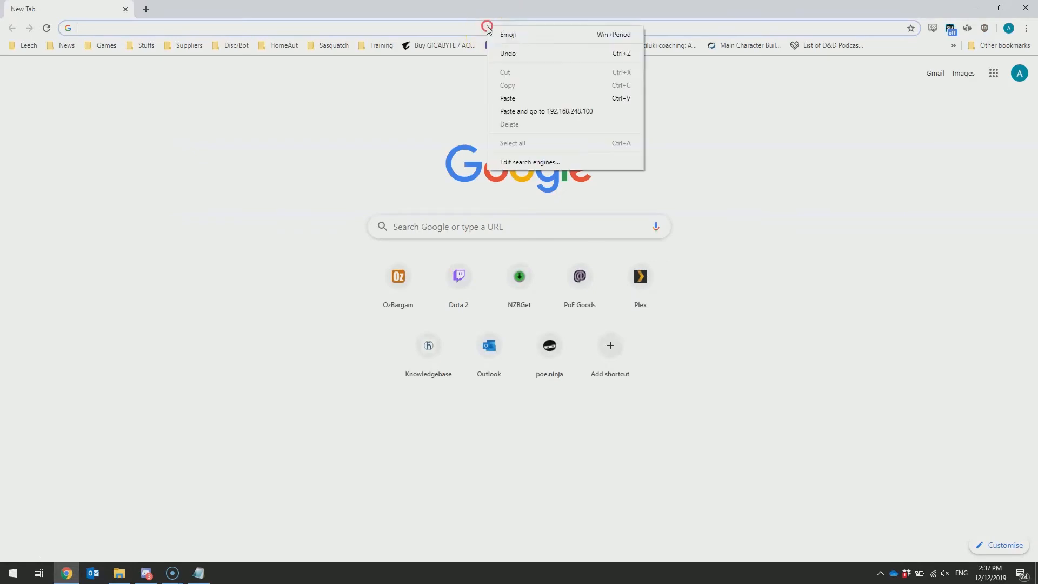
left_click(545, 111)
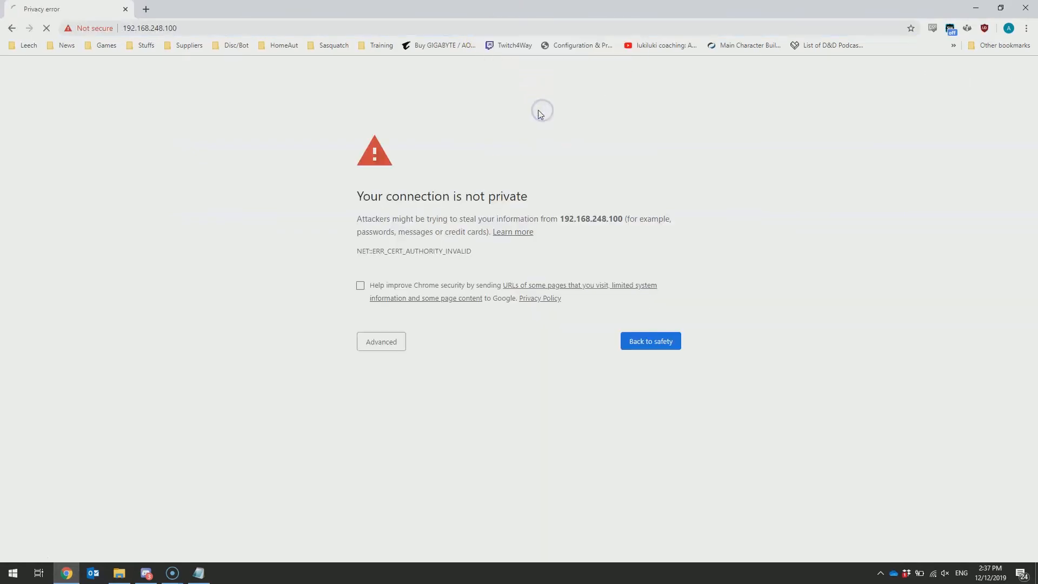
left_click(380, 341)
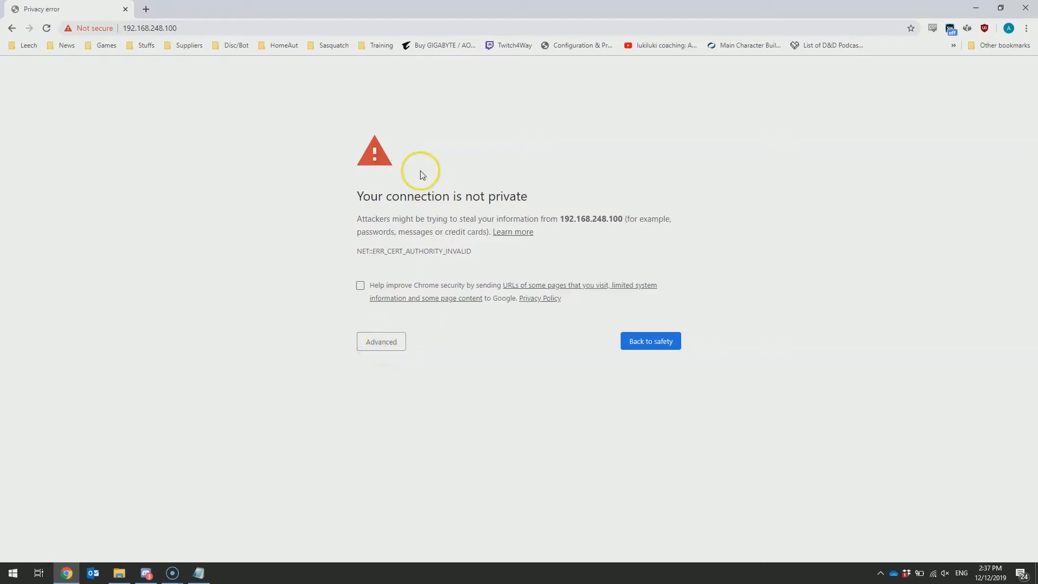
mouse_move(521, 430)
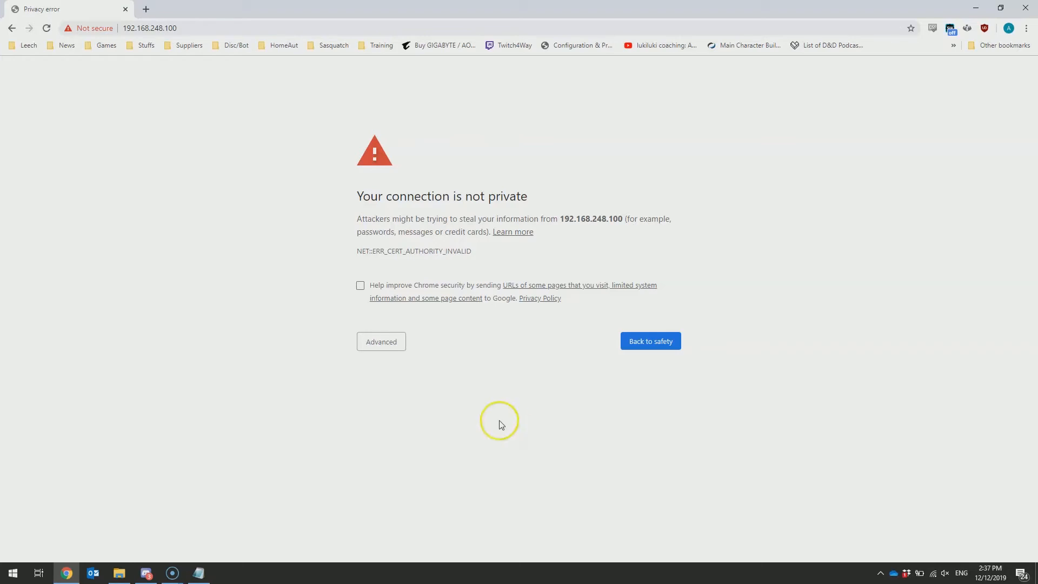
left_click(381, 341)
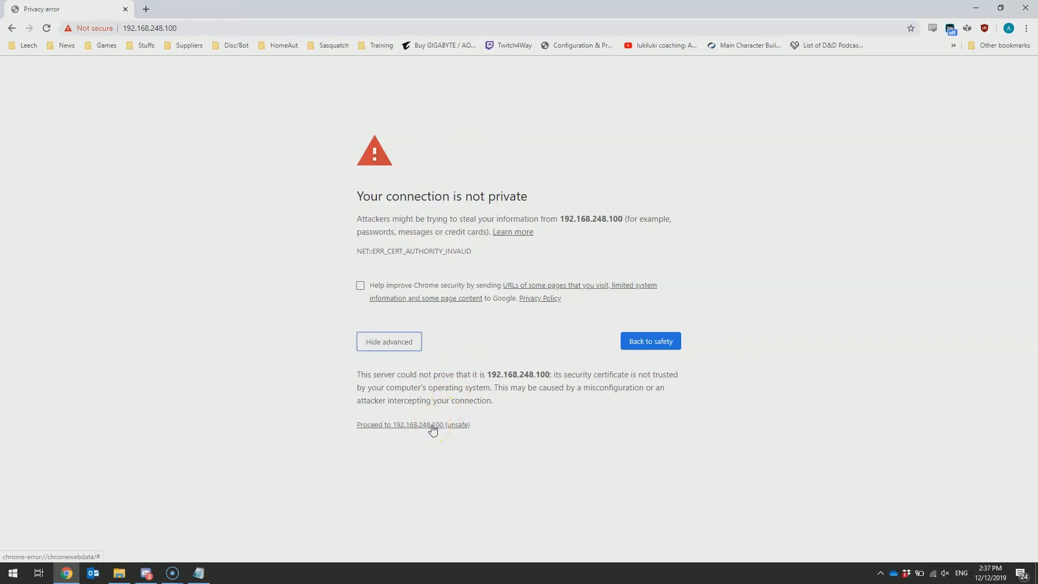
- Proceed past the warning and log in to the HiOS web interface as admin
left_click(412, 424)
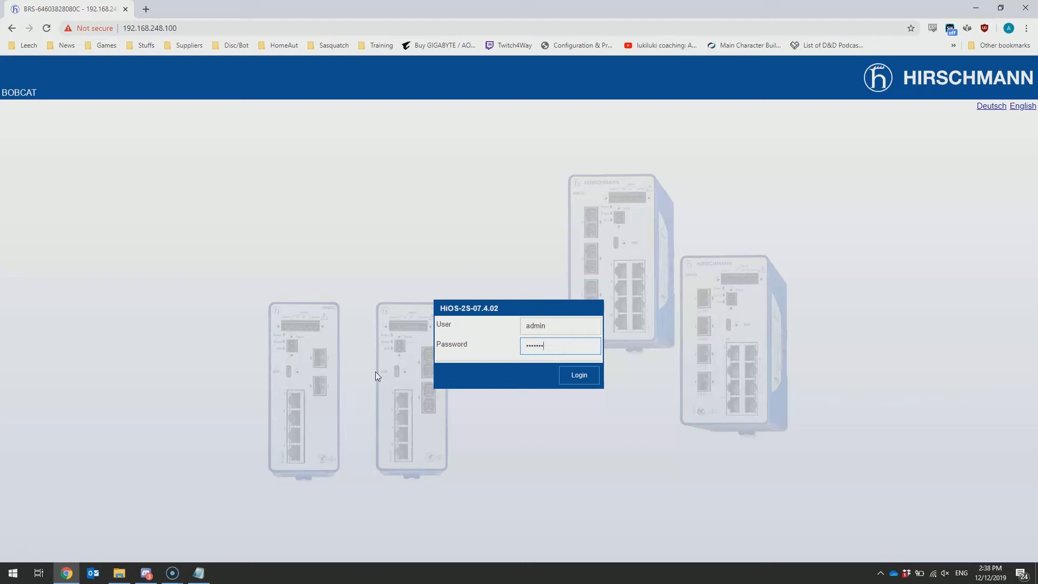
left_click(578, 375)
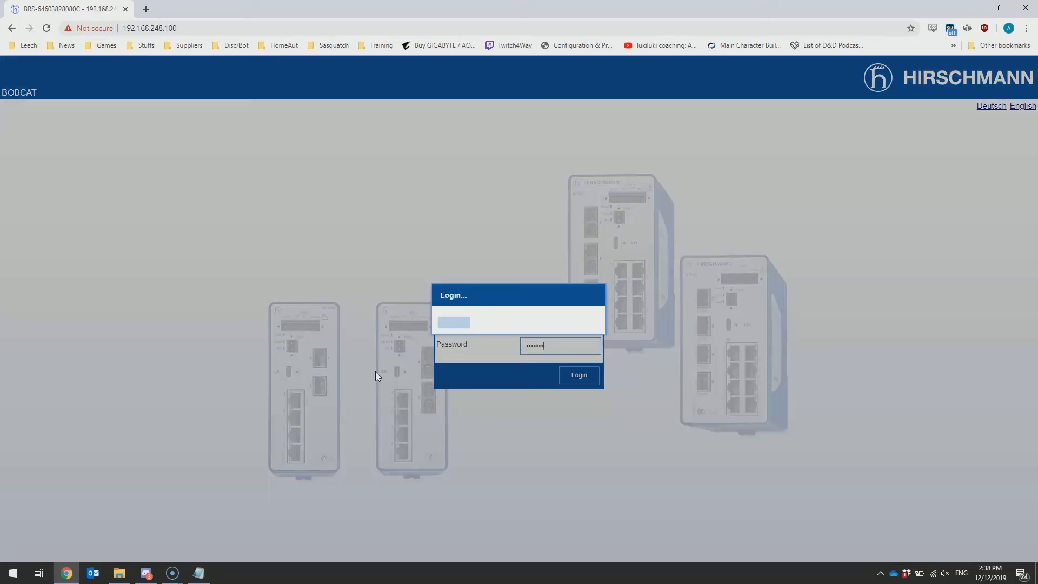
left_click(577, 375)
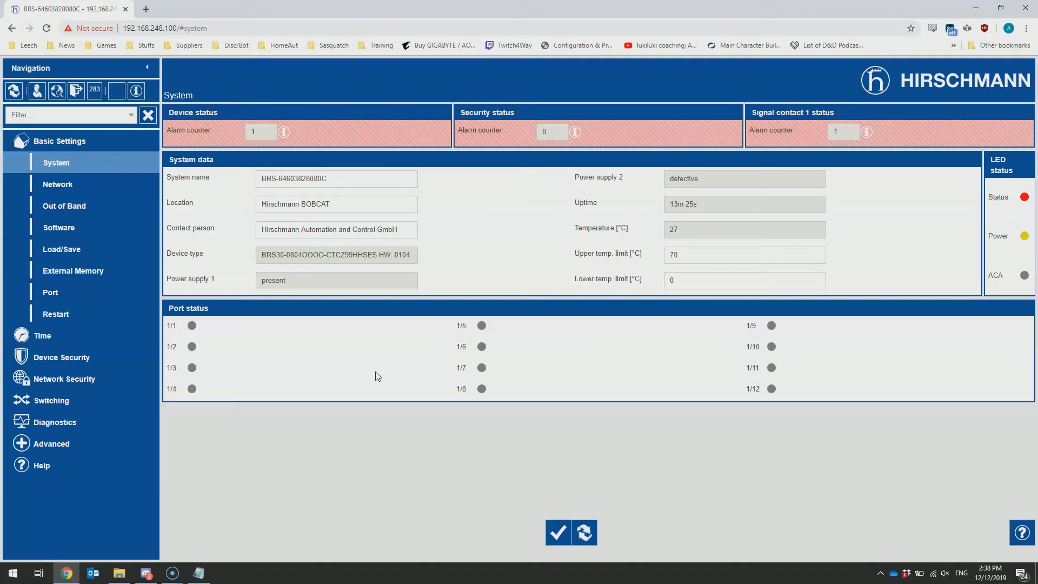
left_click(69, 115)
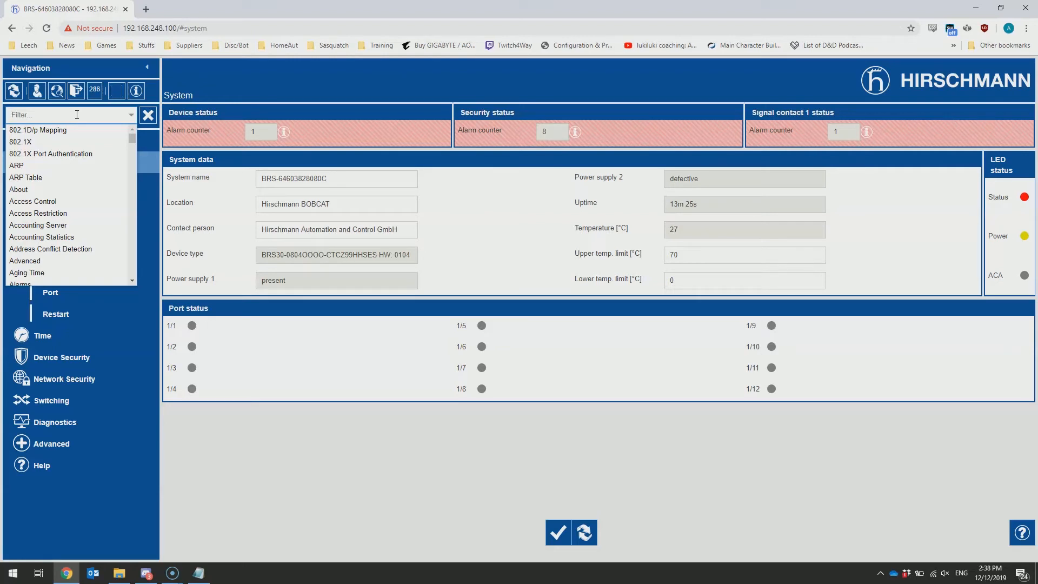
type("r")
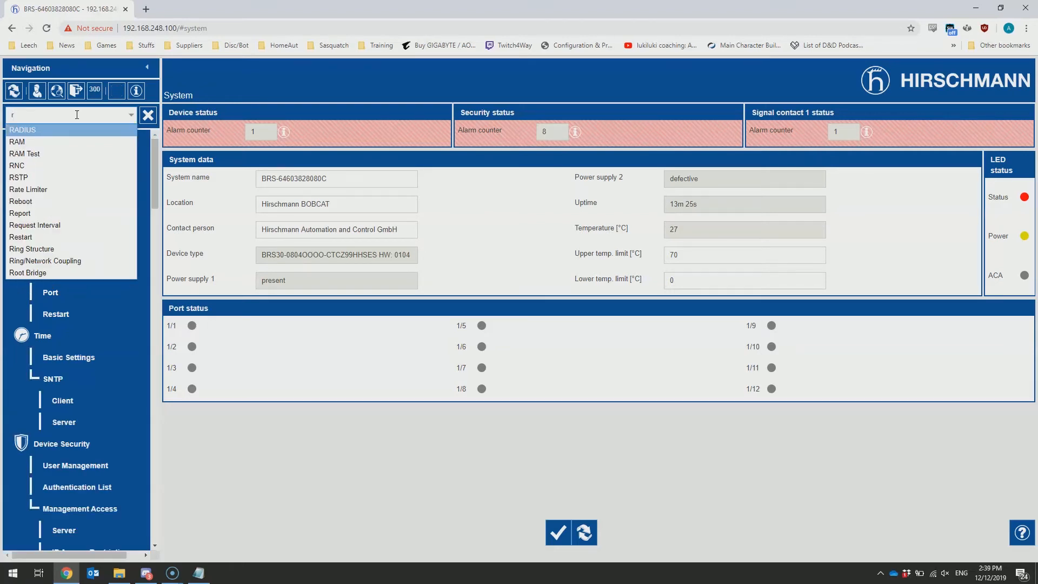
type("stp")
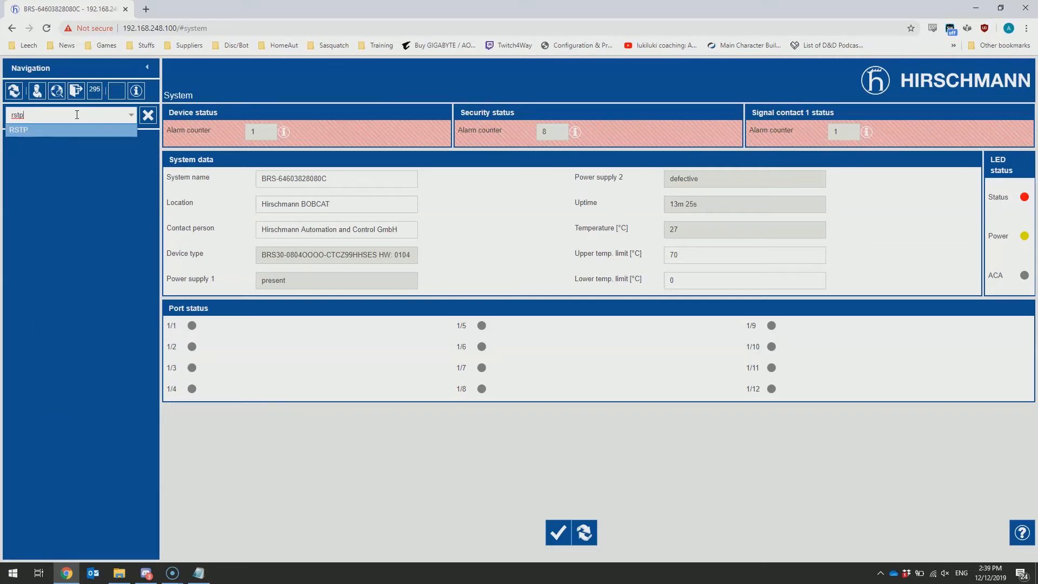
left_click(18, 128)
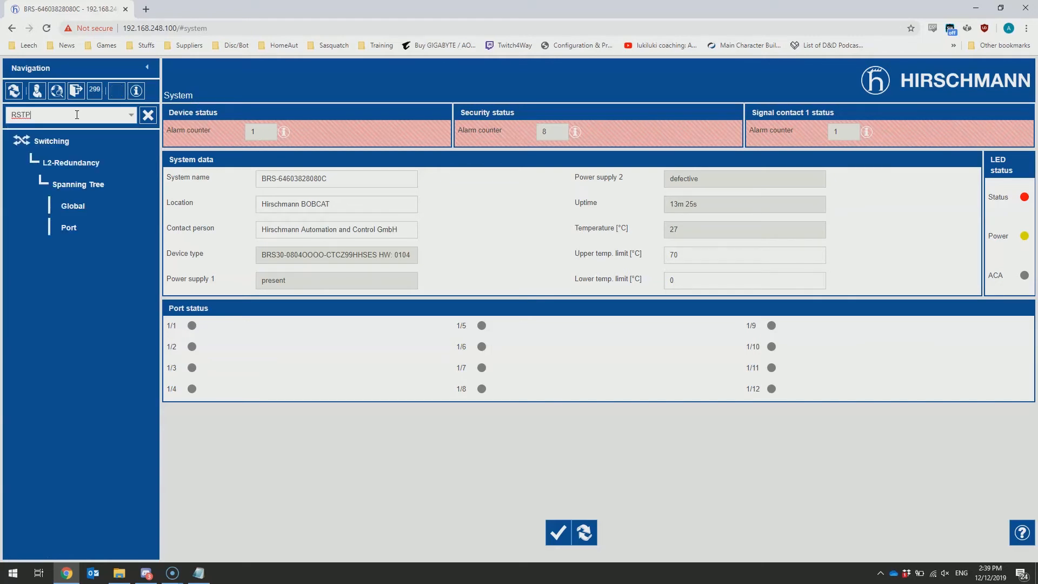
left_click(71, 206)
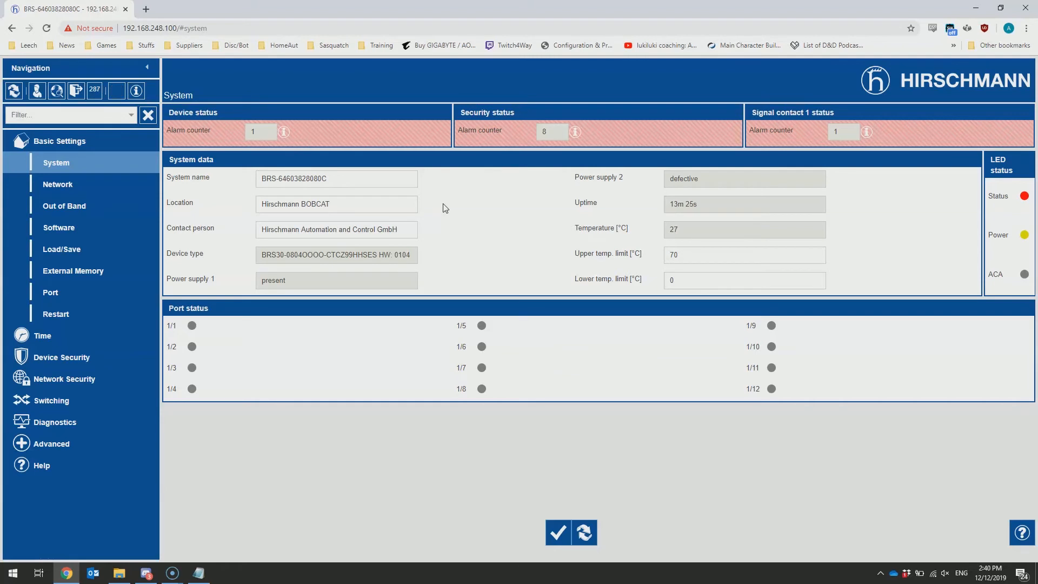
left_click(55, 162)
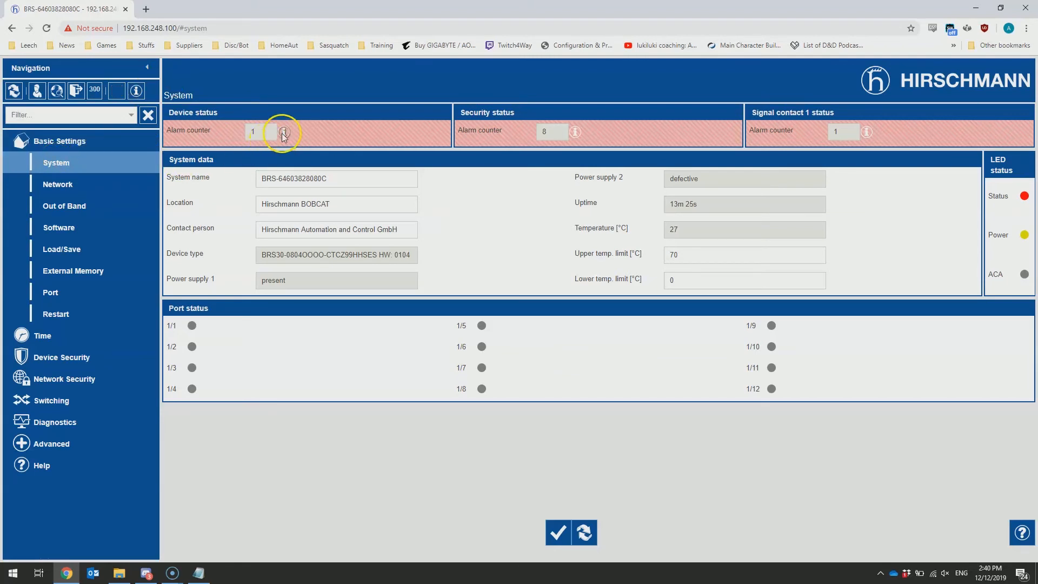
left_click(283, 131)
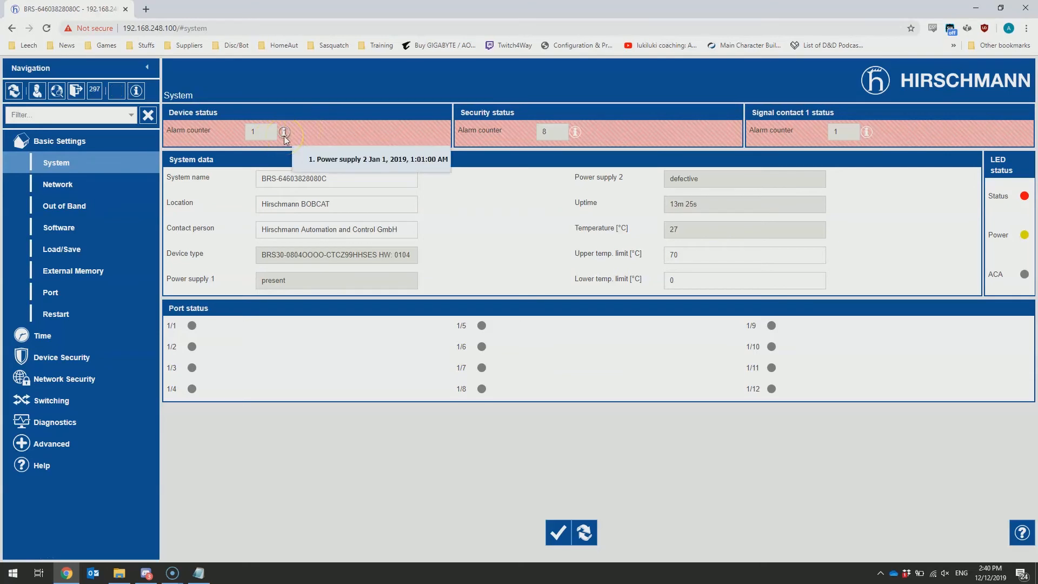
mouse_move(311, 138)
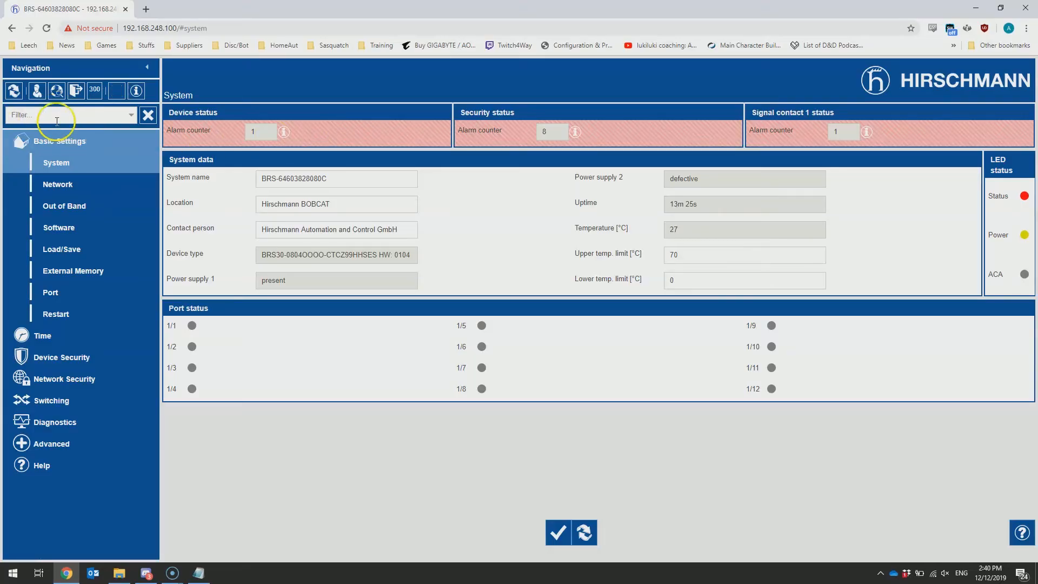
left_click(51, 443)
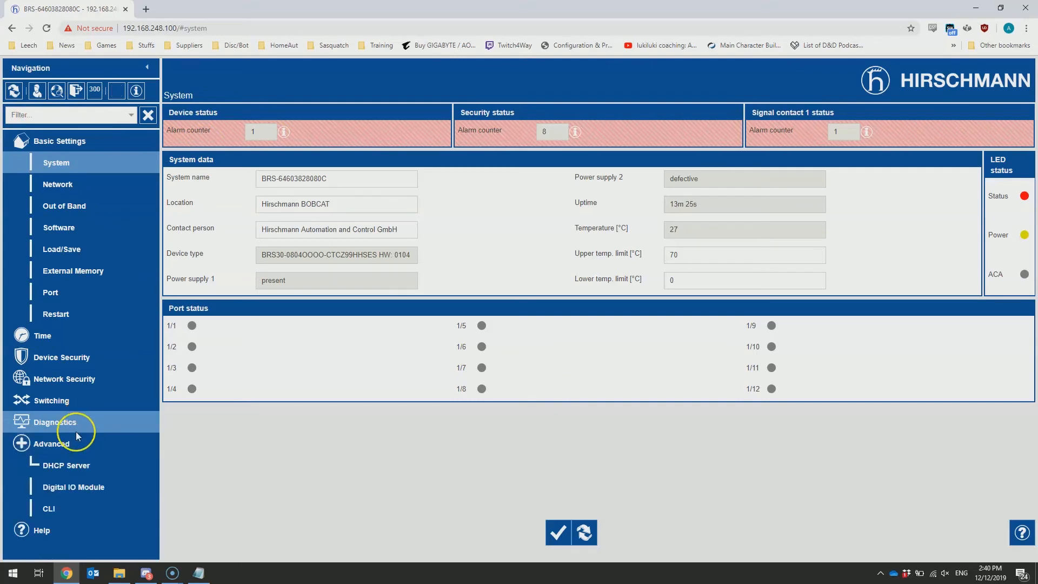
- Filter for 'device', uncheck Monitor on Power supply 2 in Device Status and apply it
left_click(66, 115)
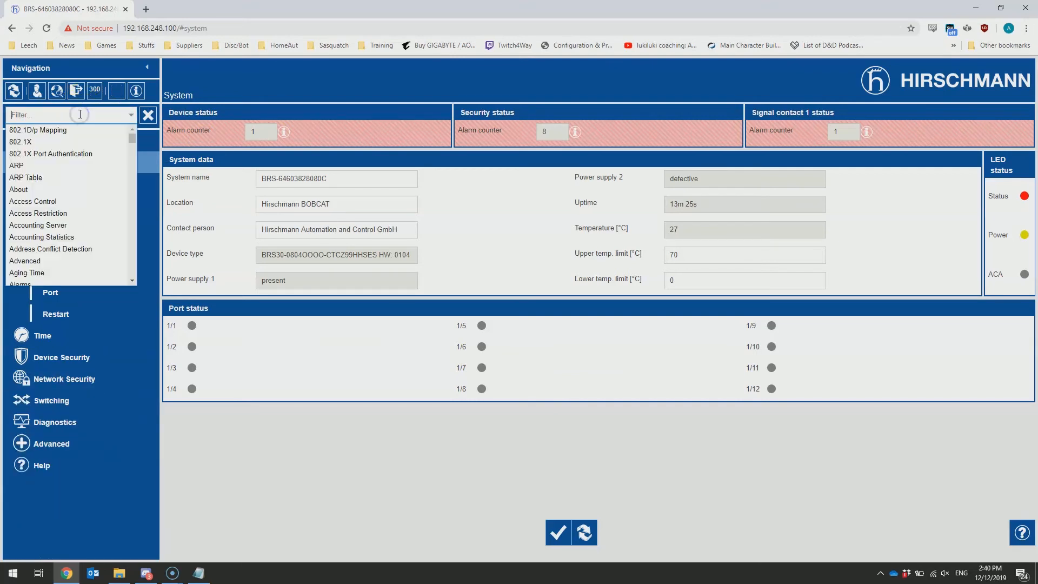
type("device Status")
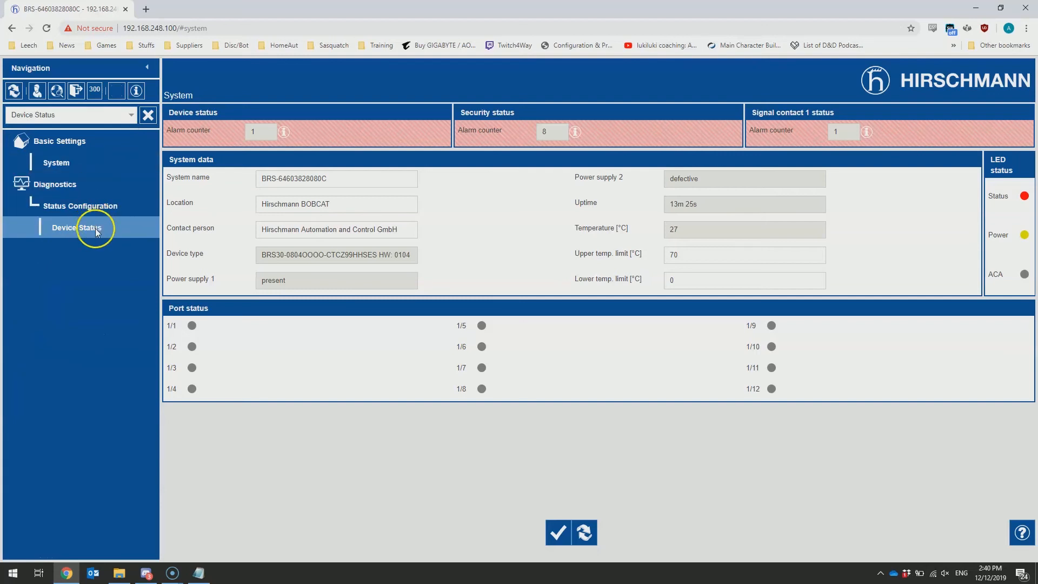
left_click(76, 227)
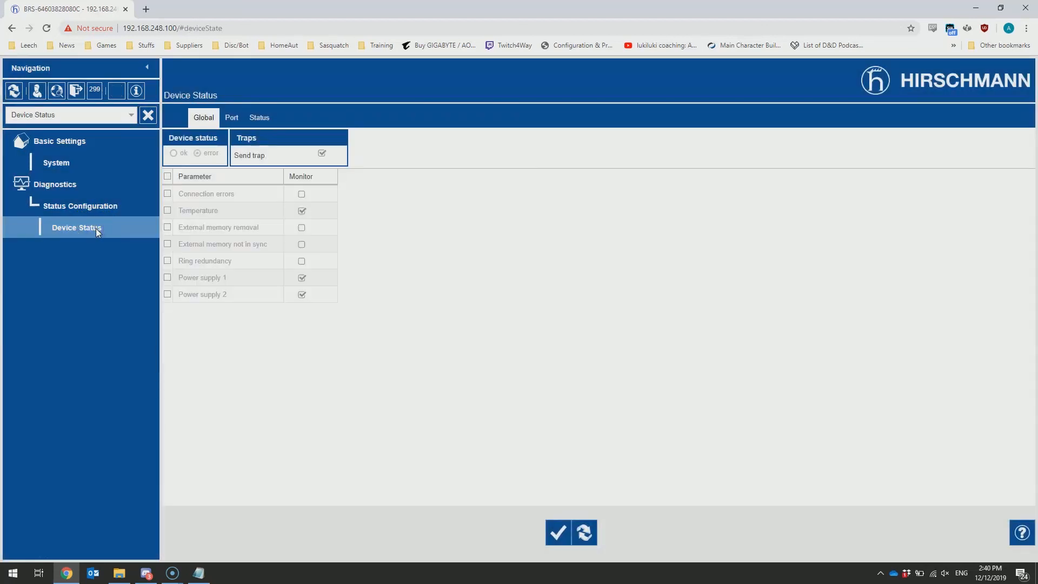
mouse_move(241, 201)
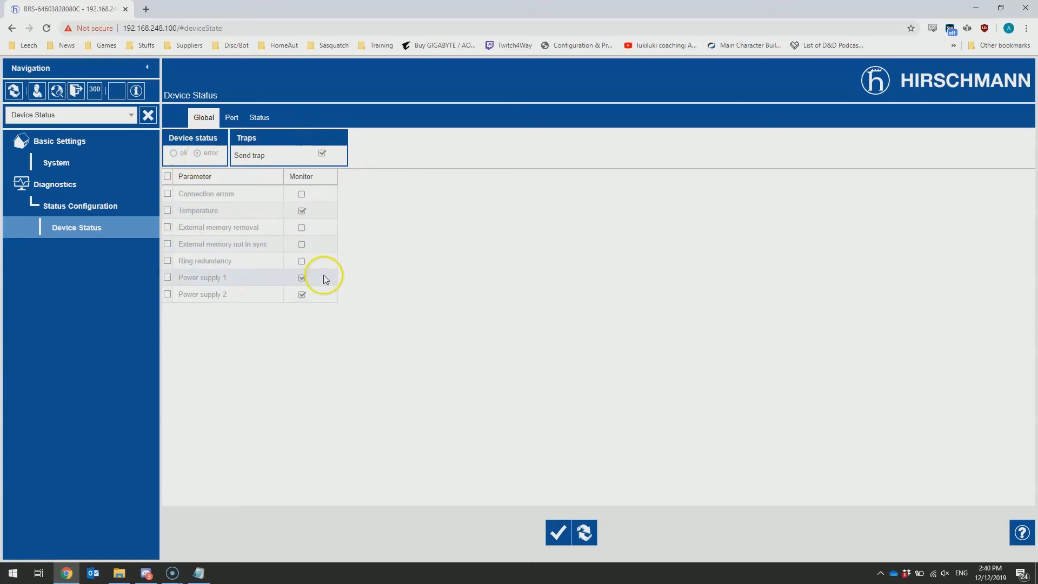
mouse_move(324, 298)
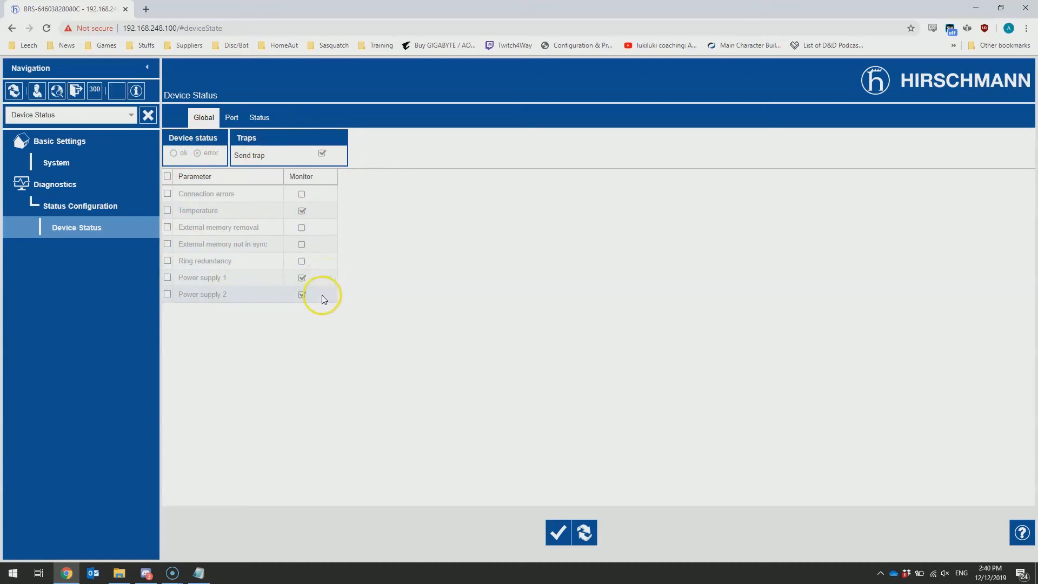
left_click(301, 294)
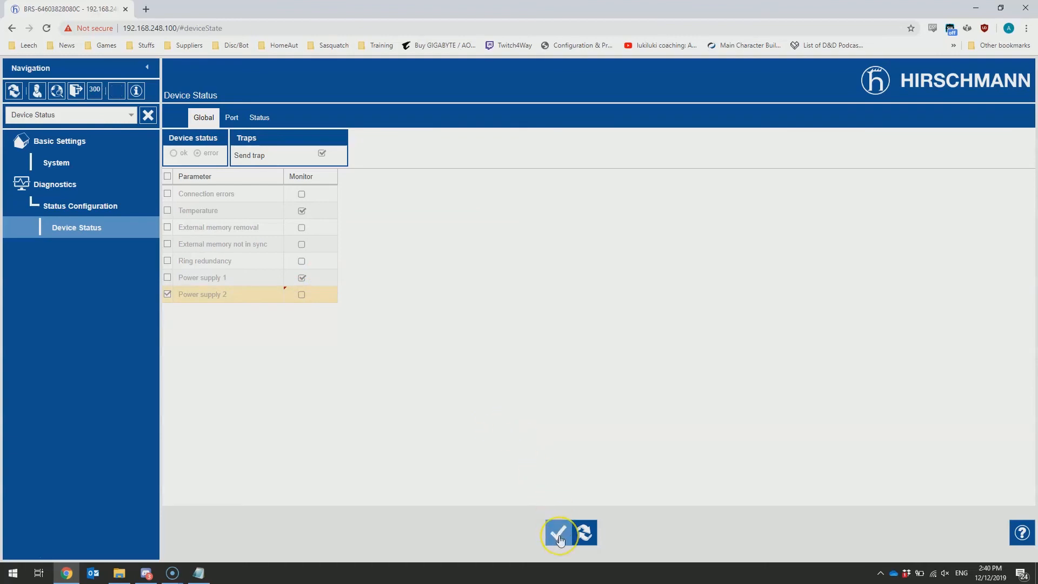
left_click(558, 533)
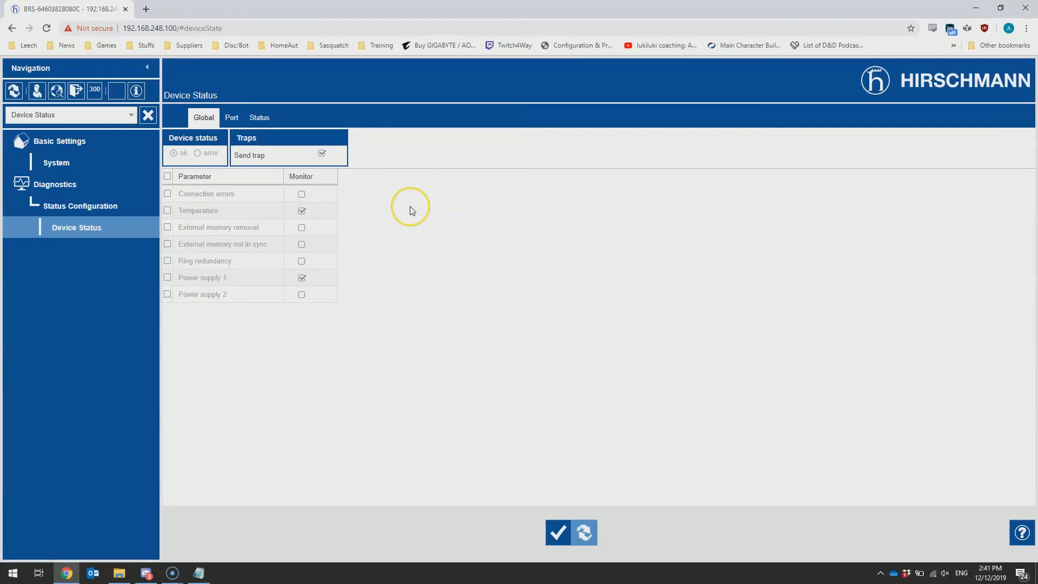
mouse_move(116, 91)
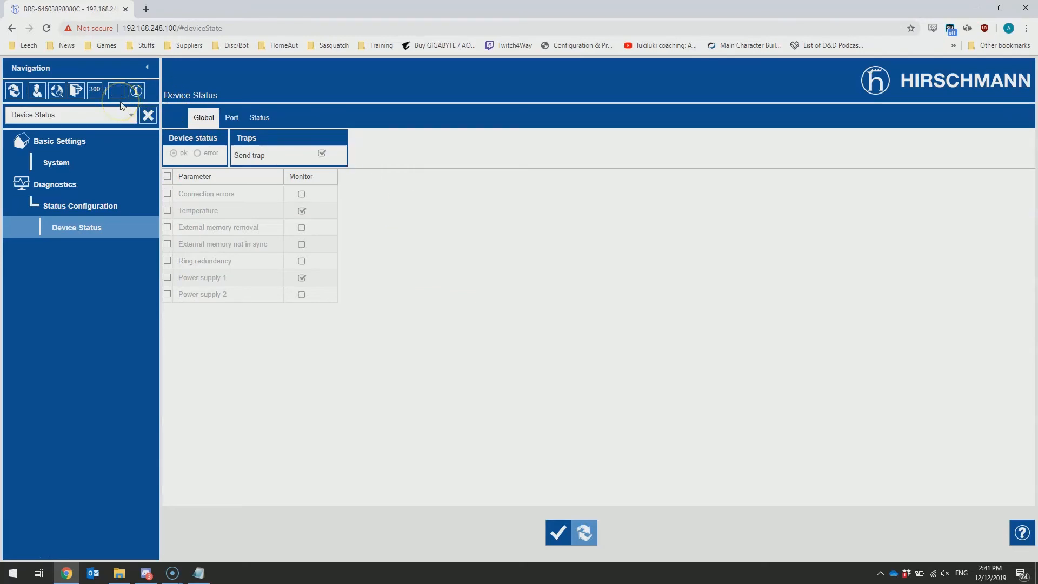
mouse_move(116, 91)
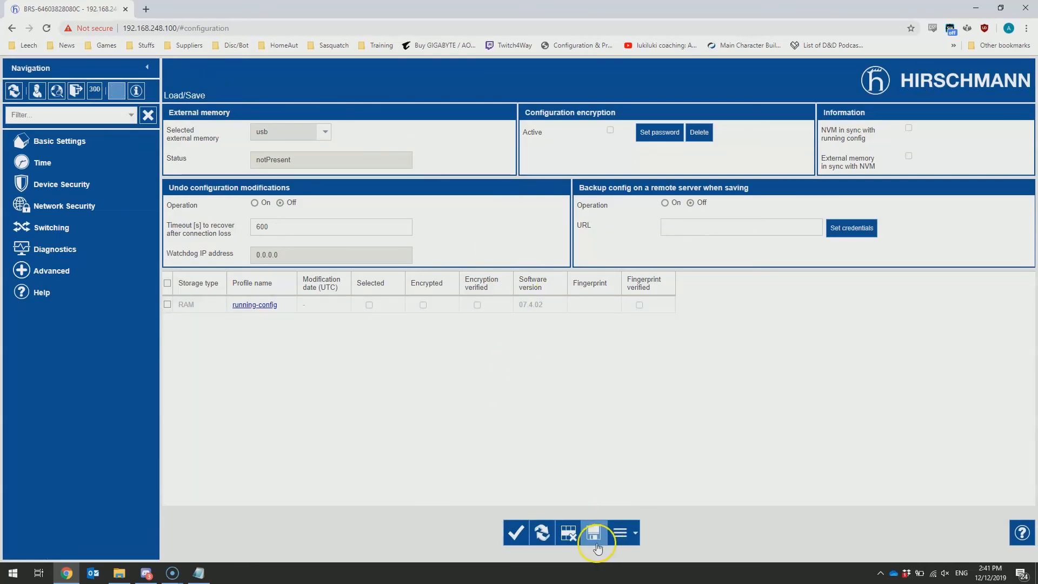
- Save the running configuration to NVM and acknowledge the 'Configuration saved' message
left_click(594, 532)
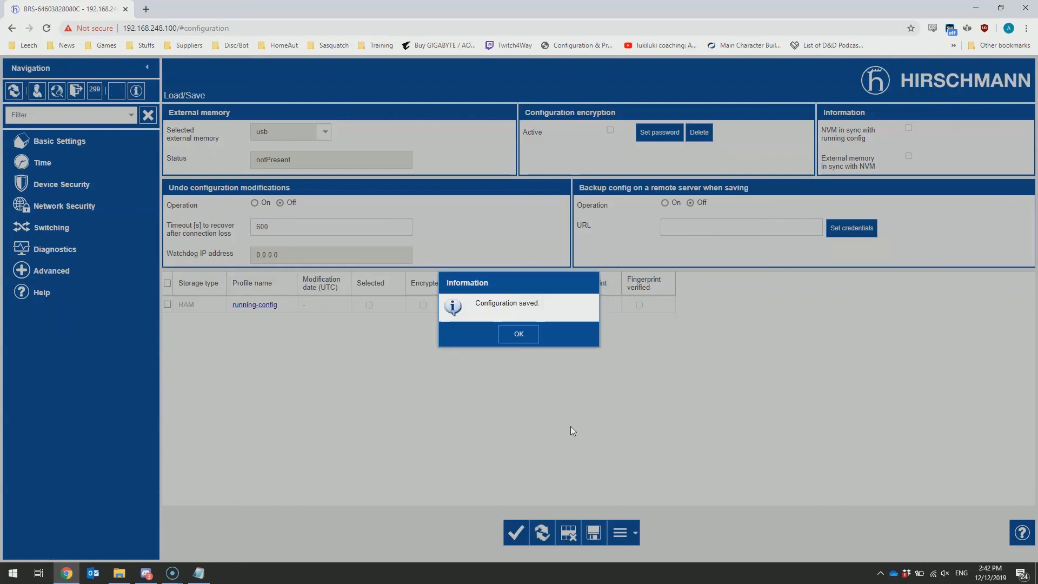
left_click(518, 334)
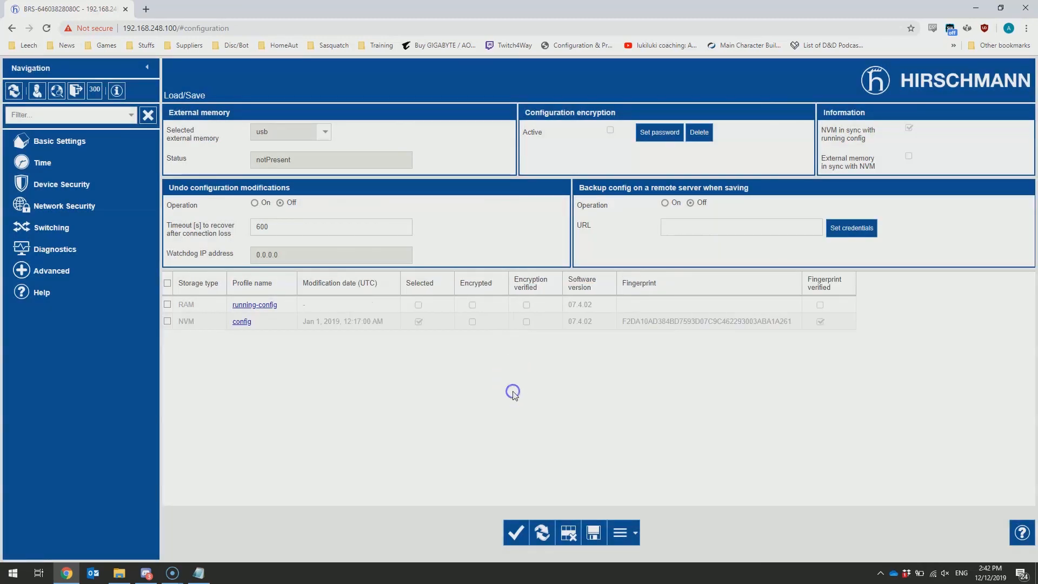